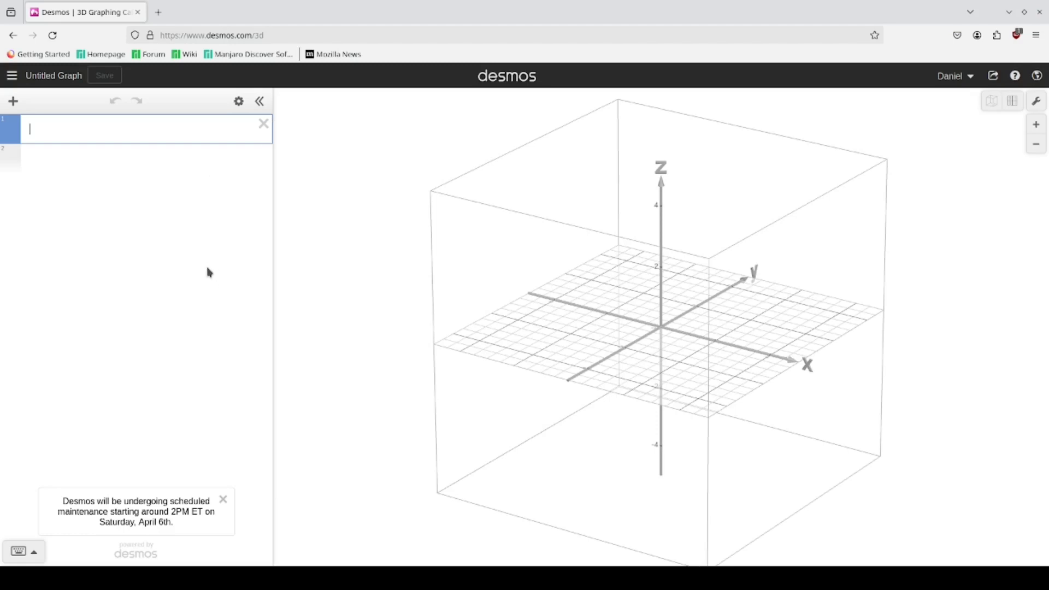
Add slider R = 2 and the expression sphere((0,0,0),R), centred at the origin
text(R)
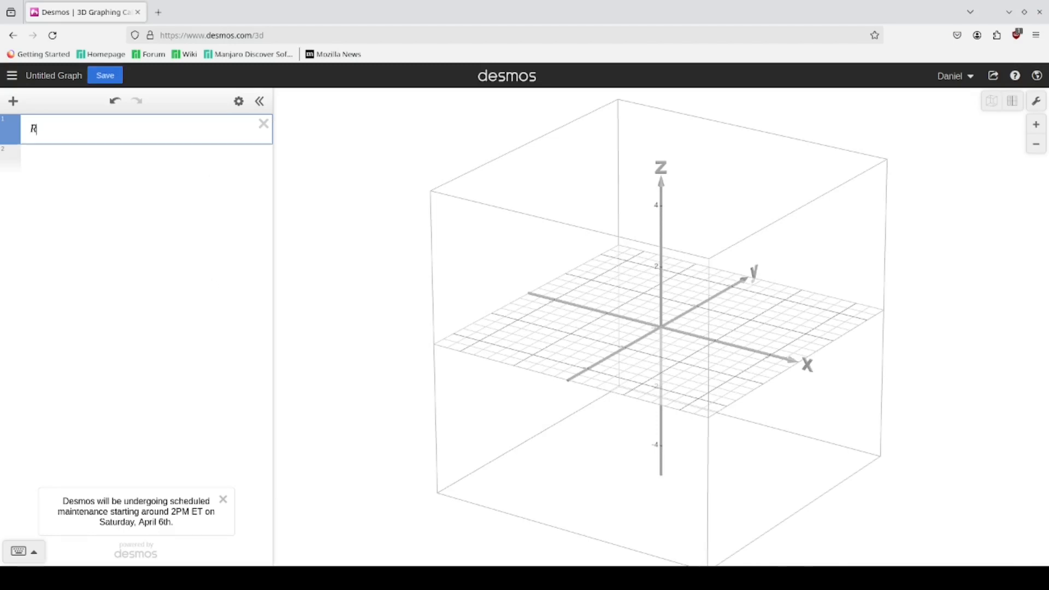
text(=2)
click(136, 153)
text(sphere()
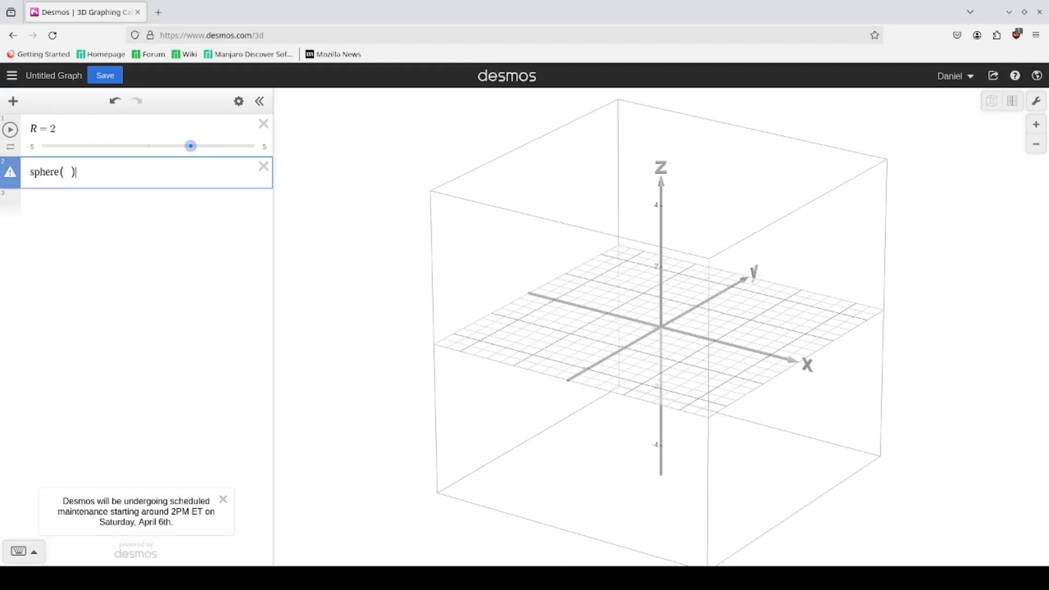
text(()
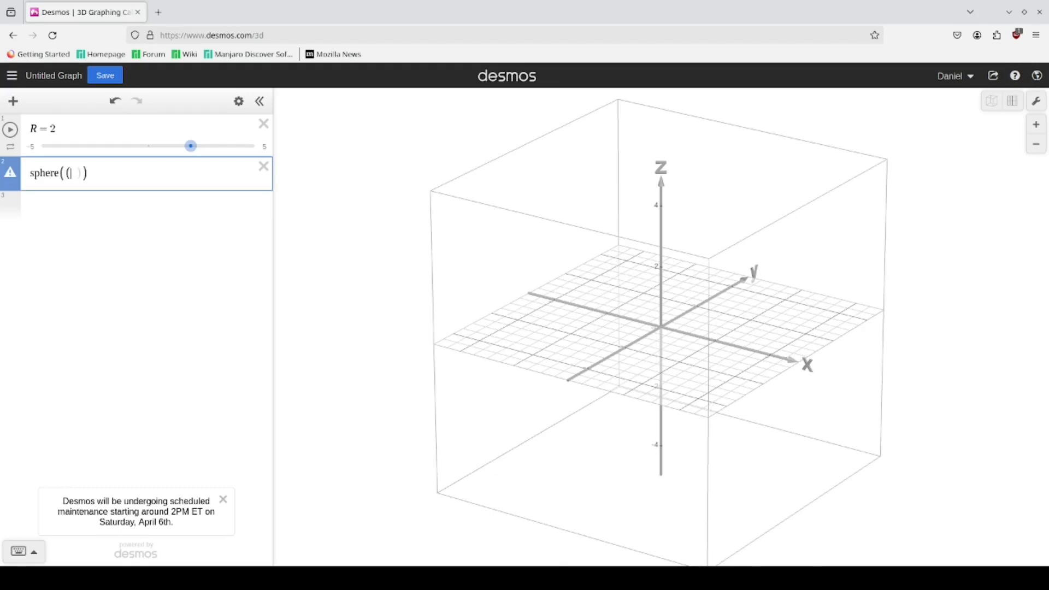
text(0,0,0)
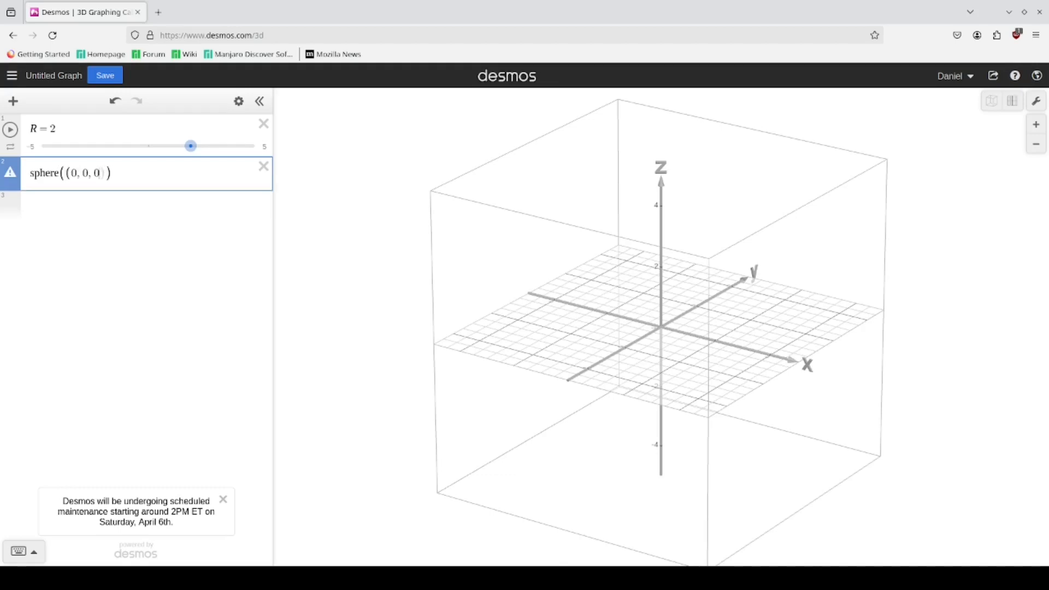
text(,R)
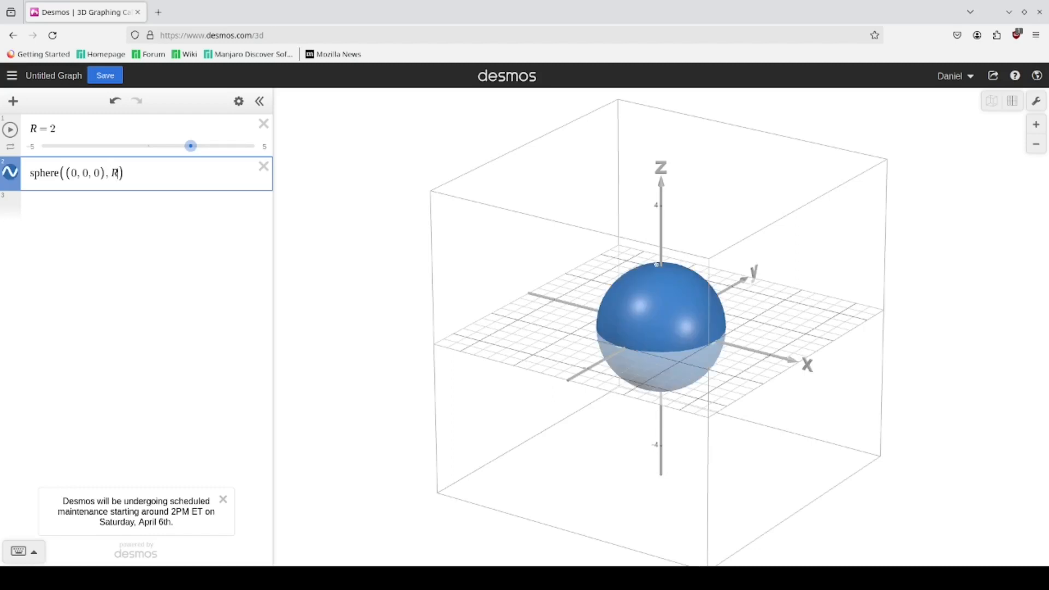
text({)
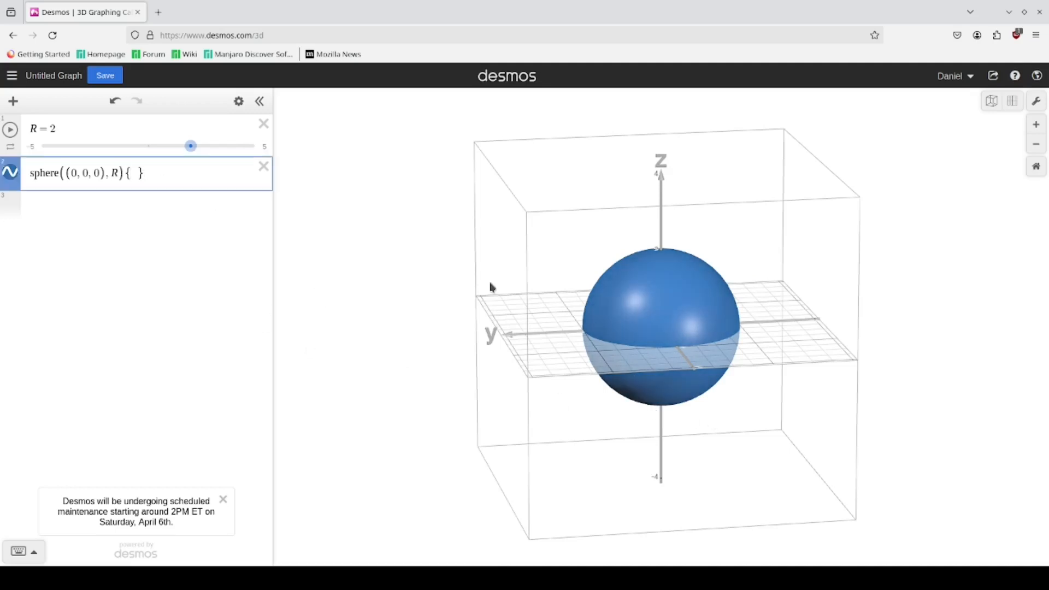
Append the z>0 restriction to the sphere, then begin overwriting it with z^2
text(z>)
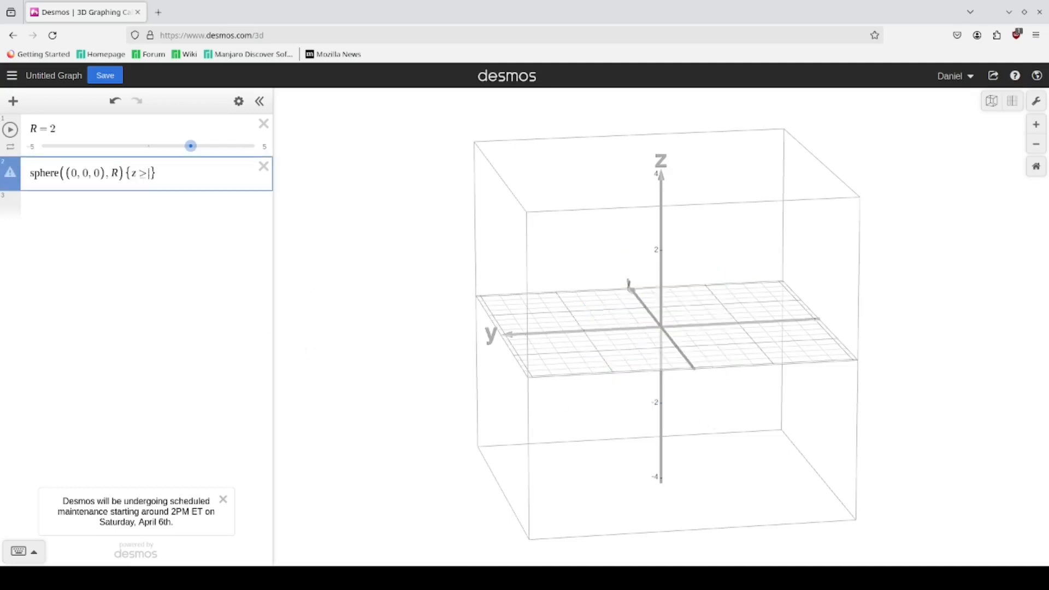
text(0)
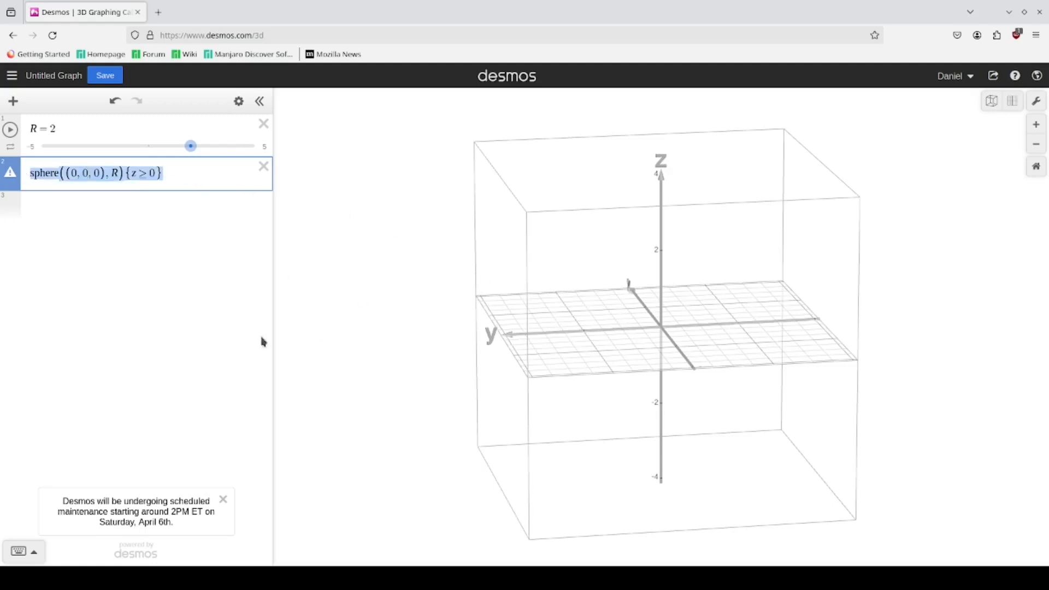
mouse_move(198, 340)
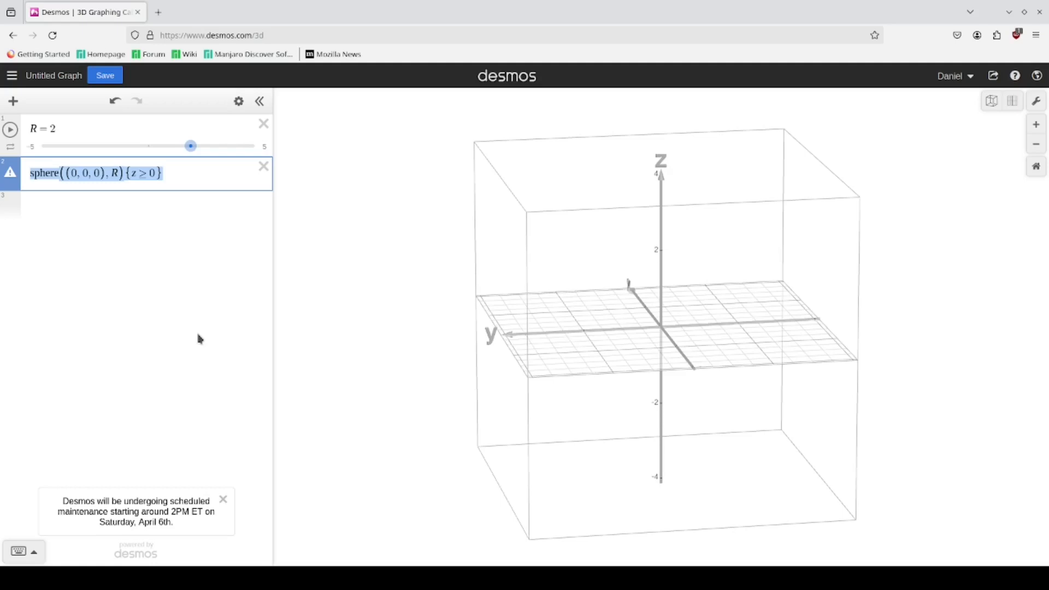
text(z^2=x^2)
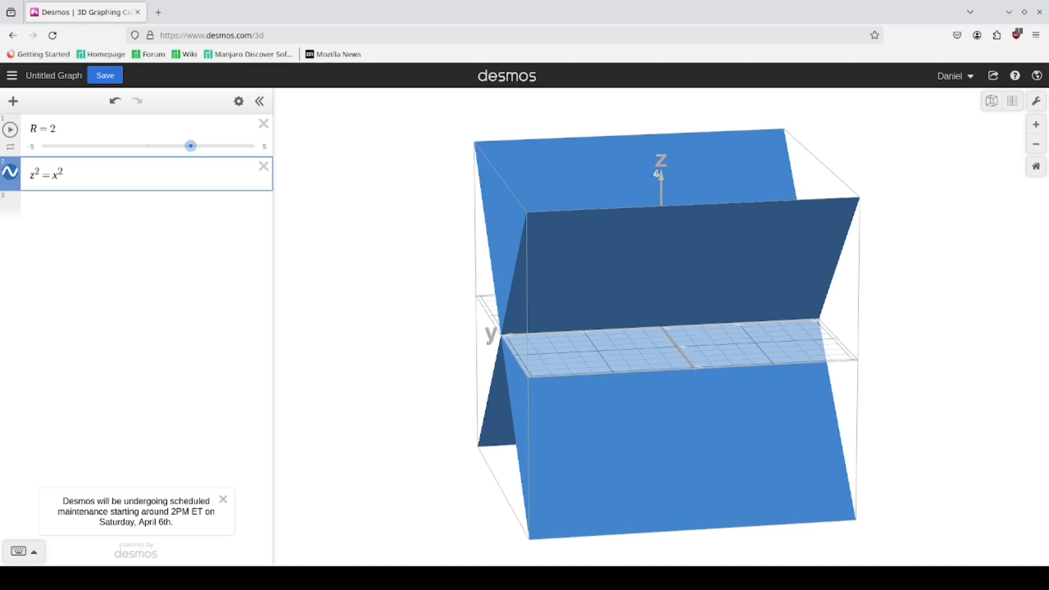
Rewrite the second expression as x² + y² + z² = R² and begin a z = √ line
text(+)
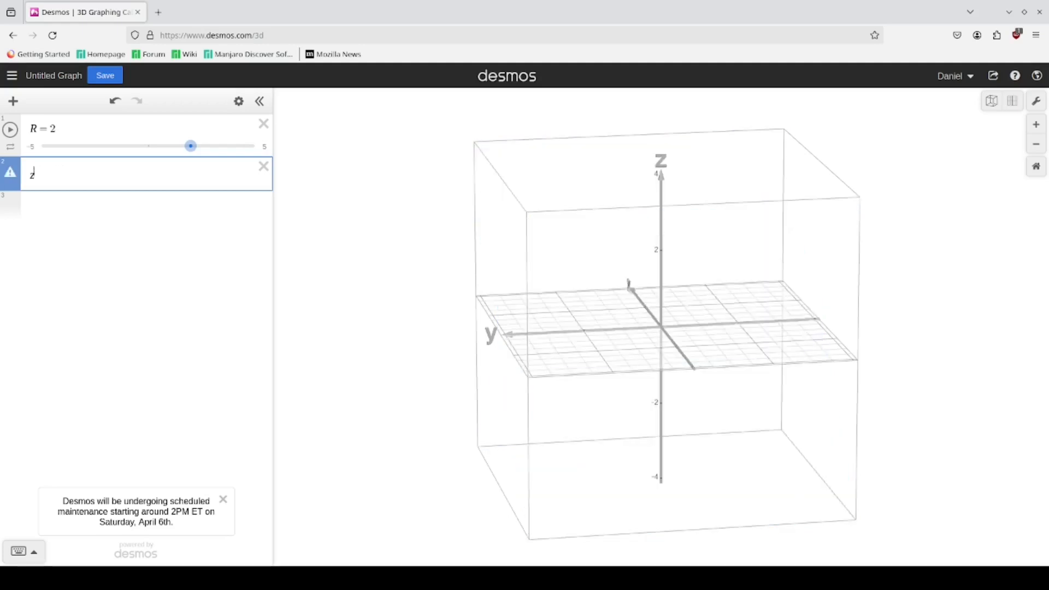
text(x&)
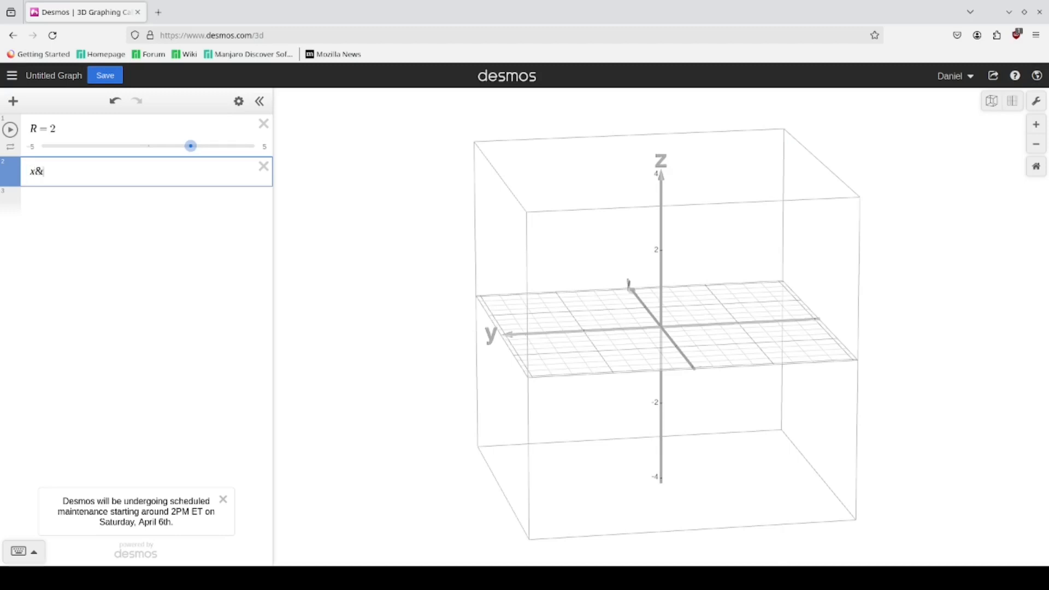
text(^2+y^2)
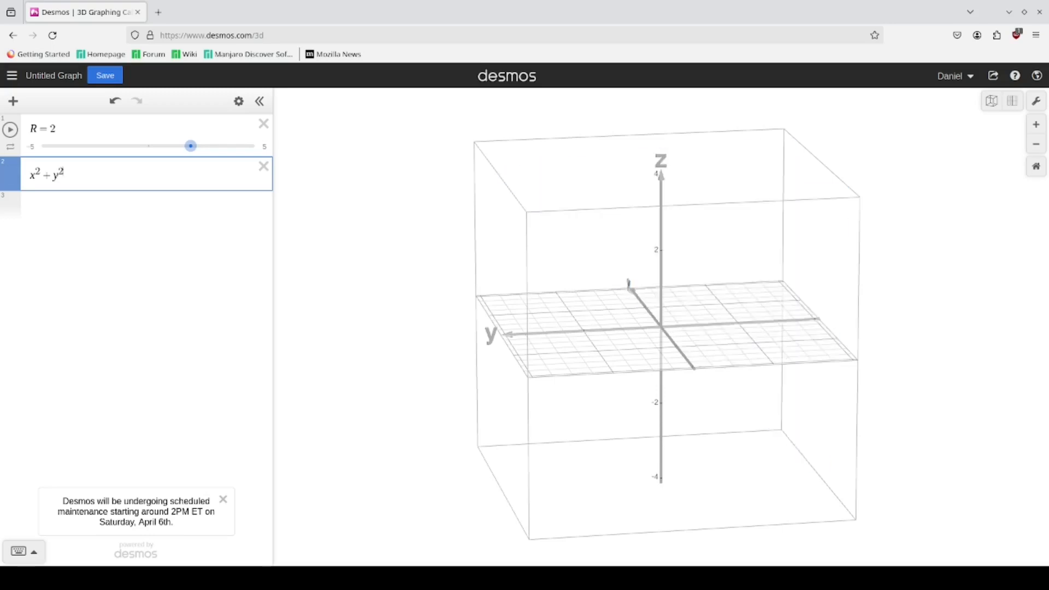
text(+ z)
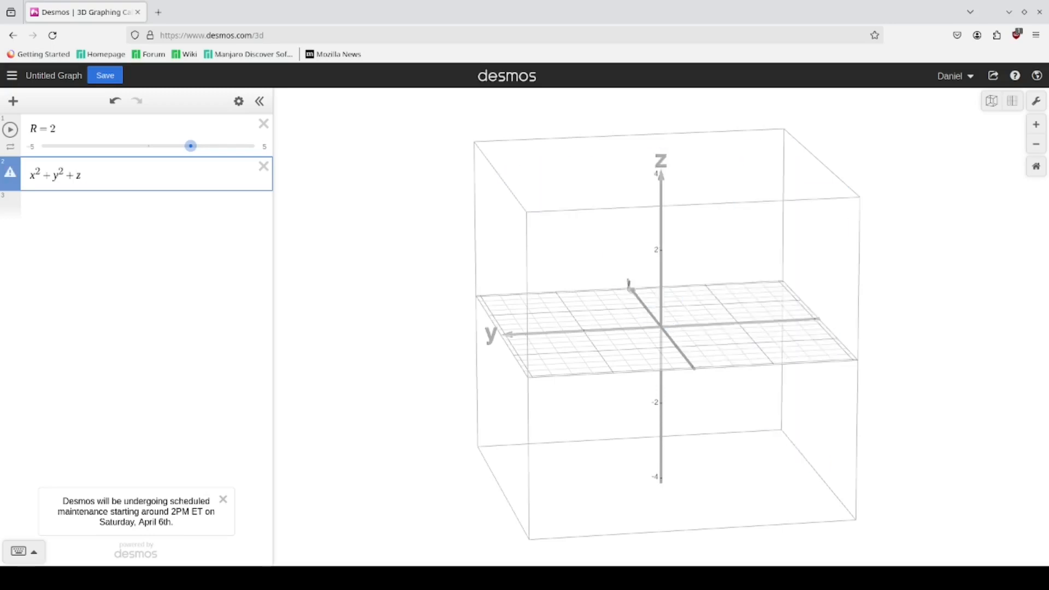
text(2)
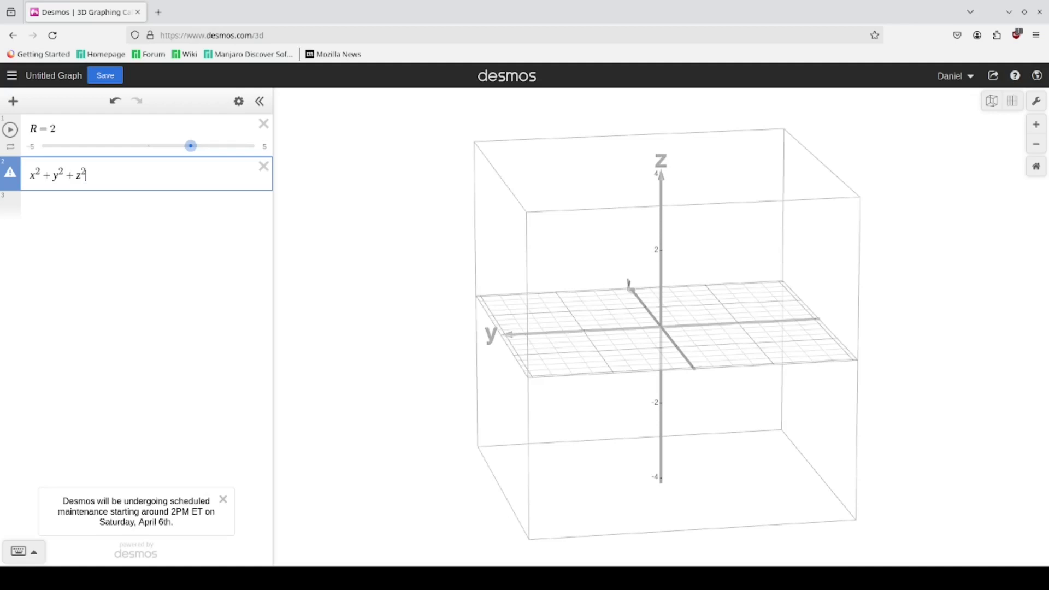
text(=R^2)
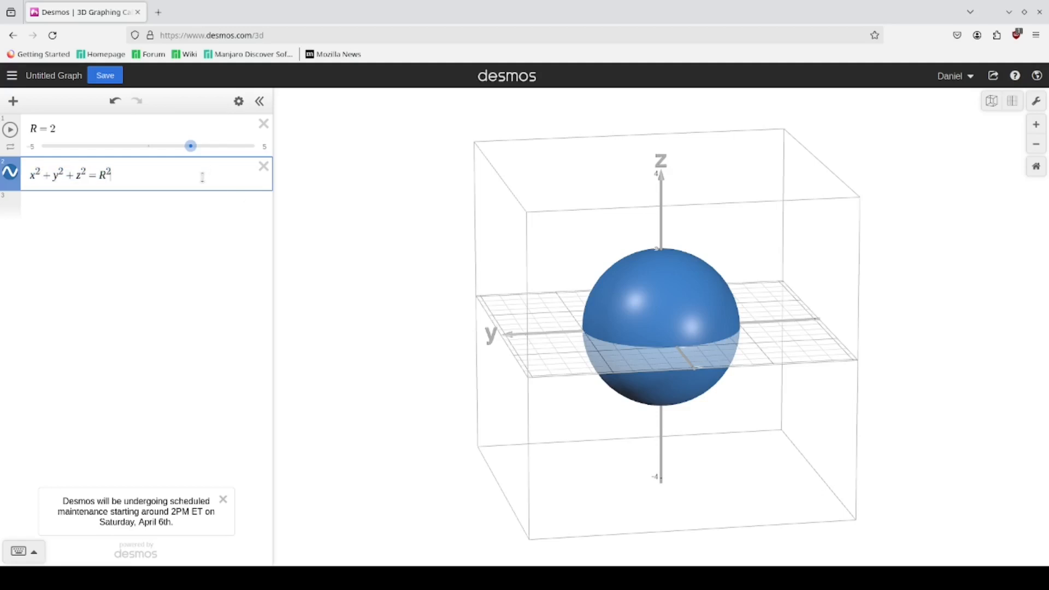
text(z = sqr)
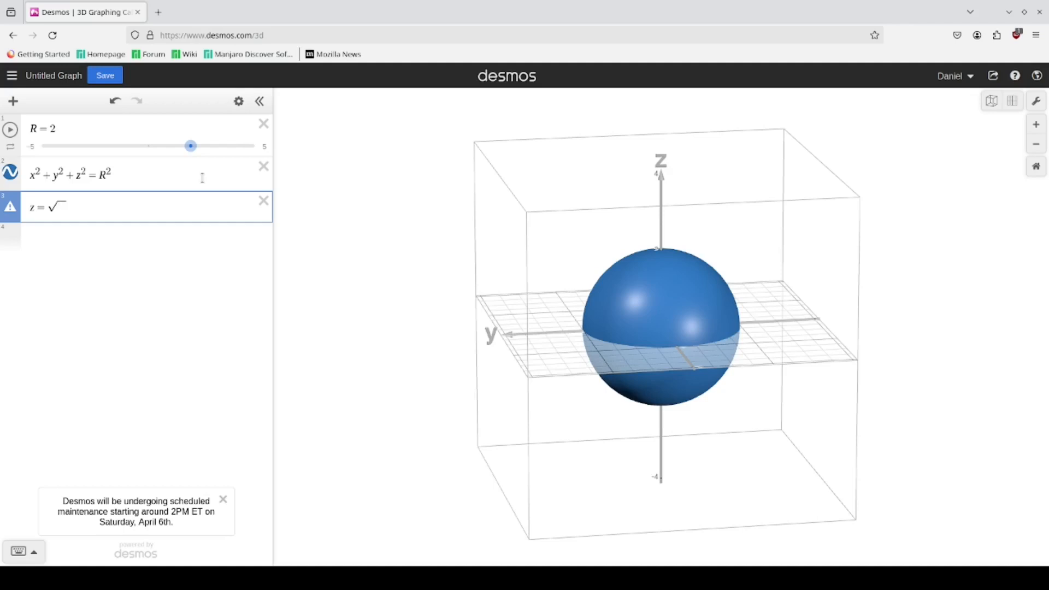
Complete the upper hemisphere expression z = √(R² − x² − y²)
text(R^2)
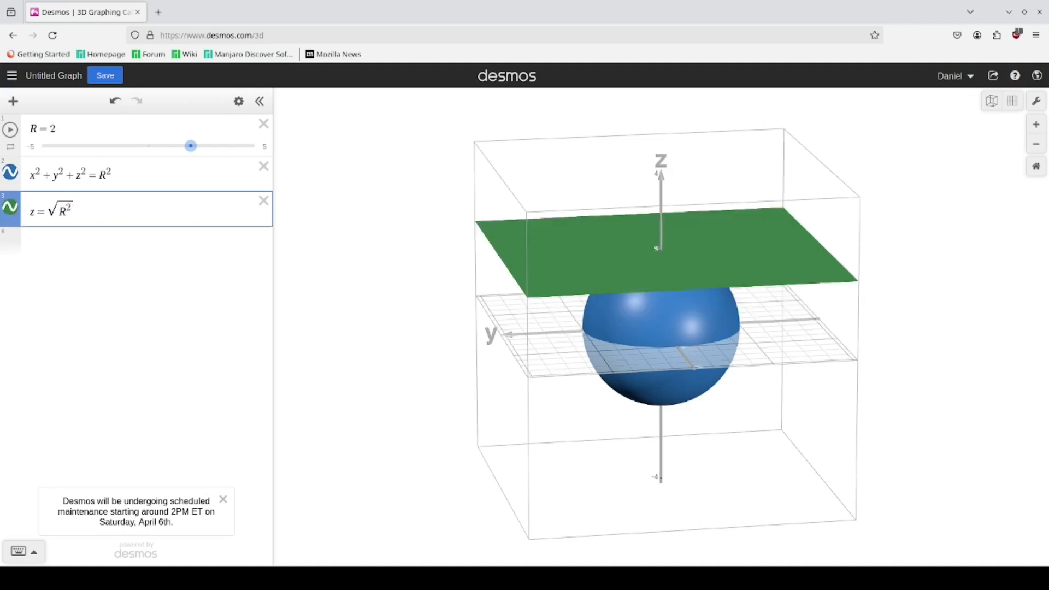
text(-)
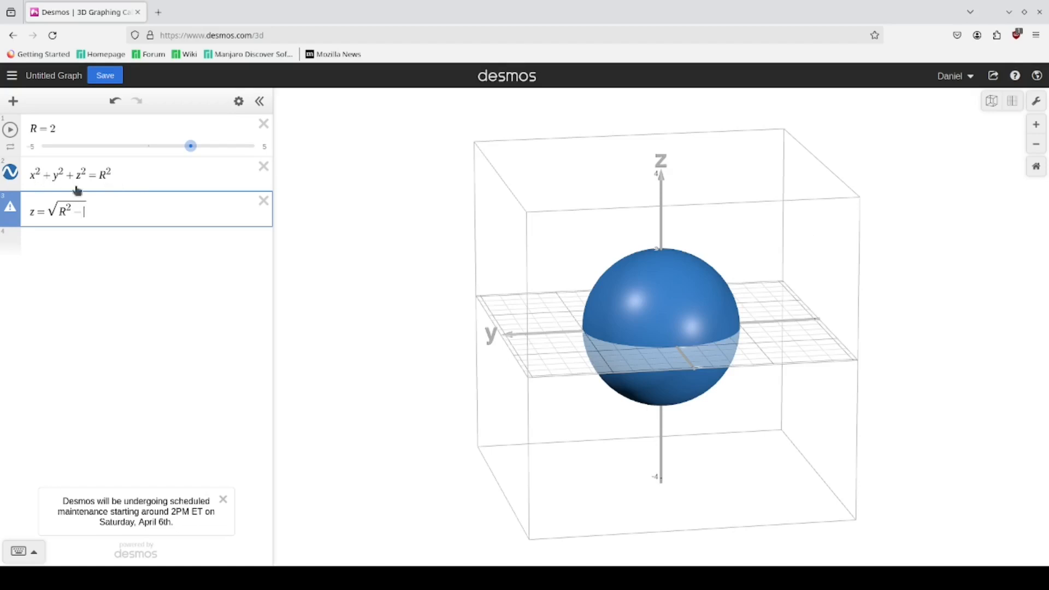
text(x^2)
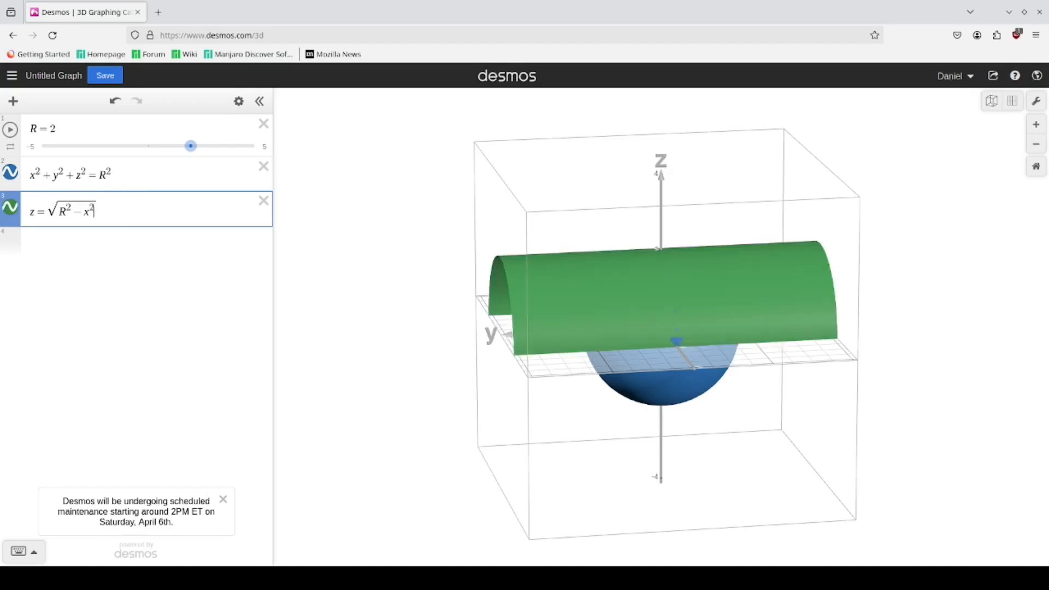
text(-y^2)
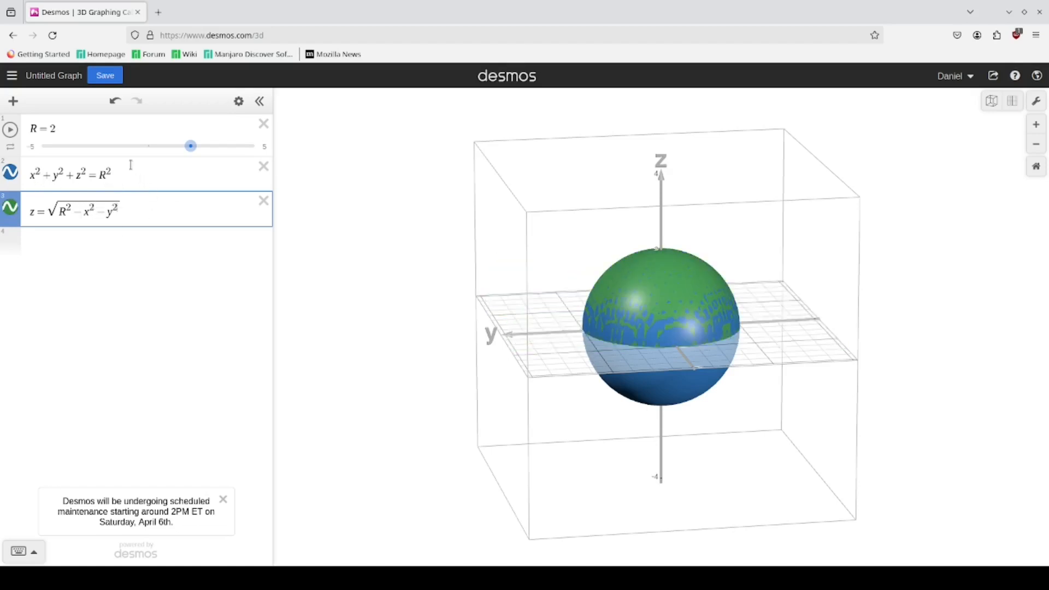
click(263, 165)
text(D =)
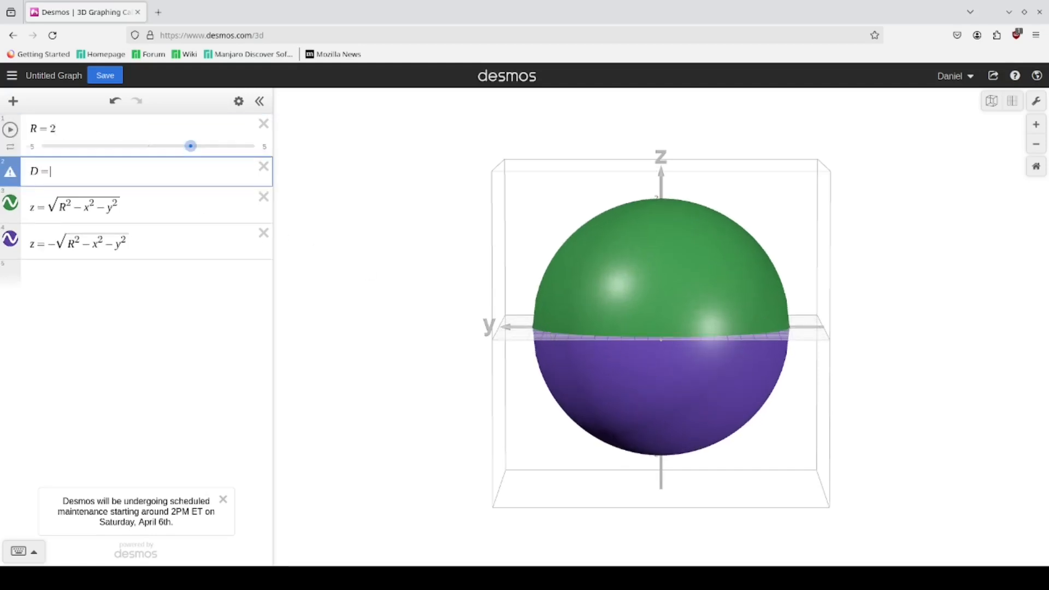
Set the new gap slider D to 0.5
text(0.)
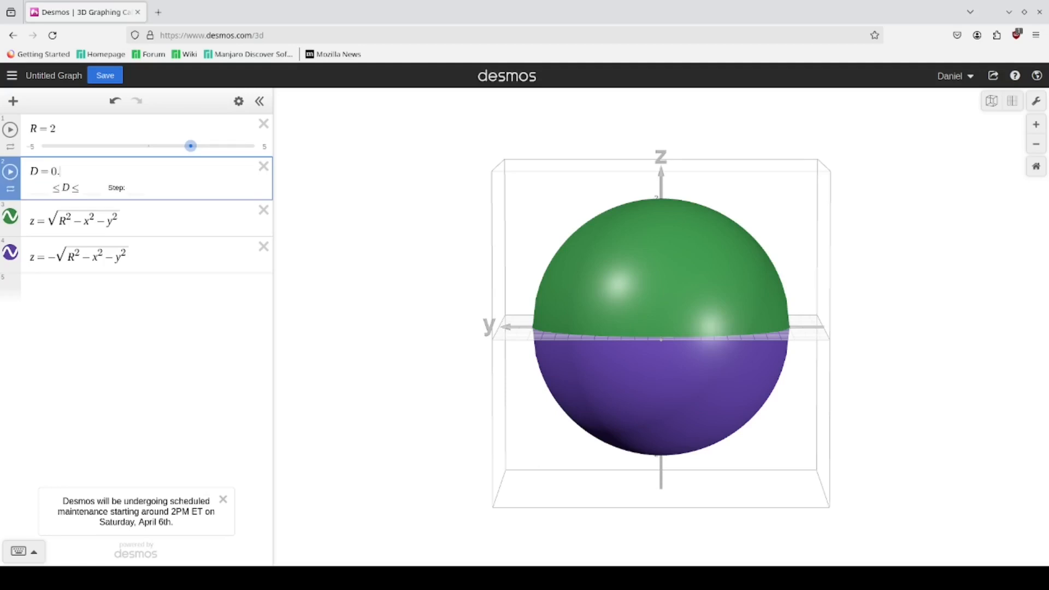
text(5)
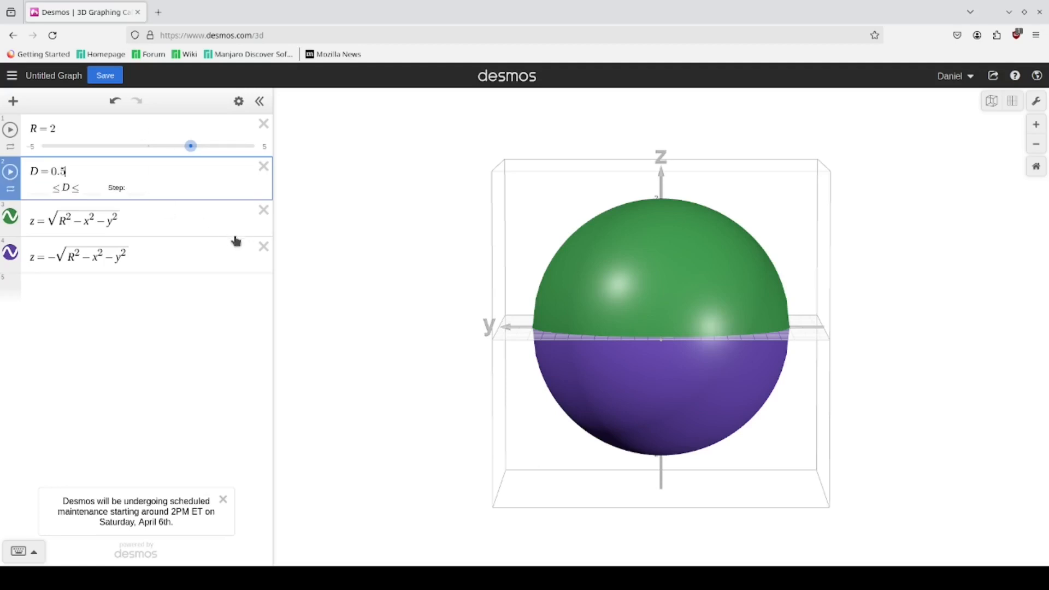
mouse_move(172, 212)
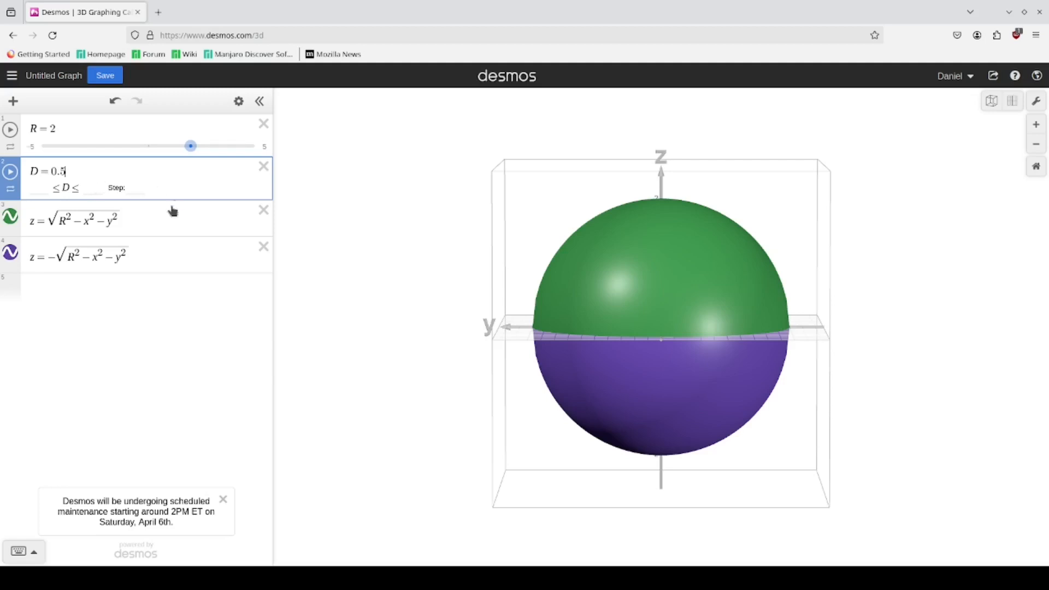
mouse_move(166, 253)
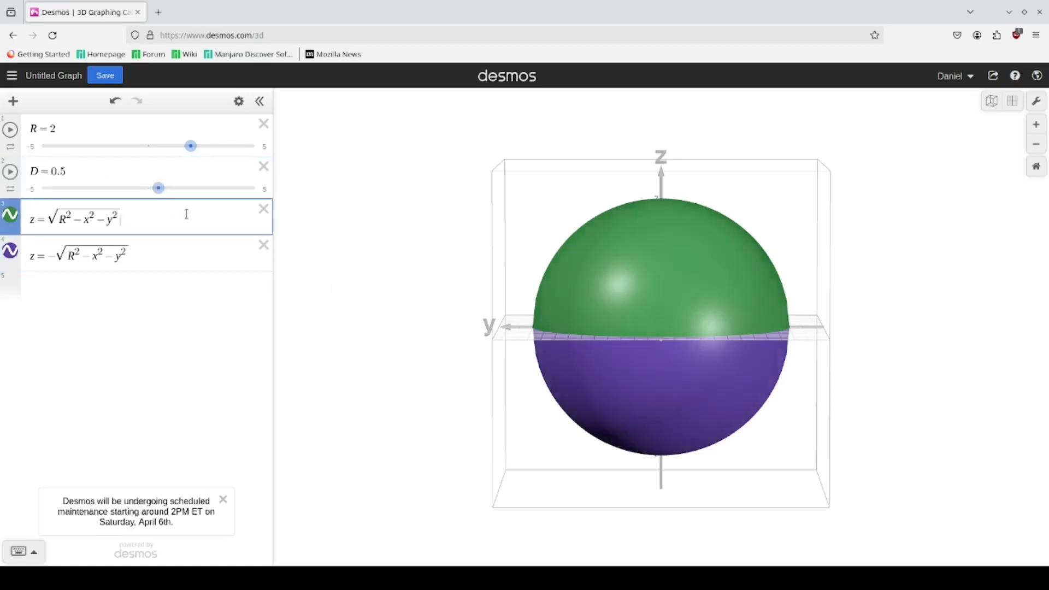
Offset the upper hemisphere by +D/2 and the lower one by −D/2
text(+0.)
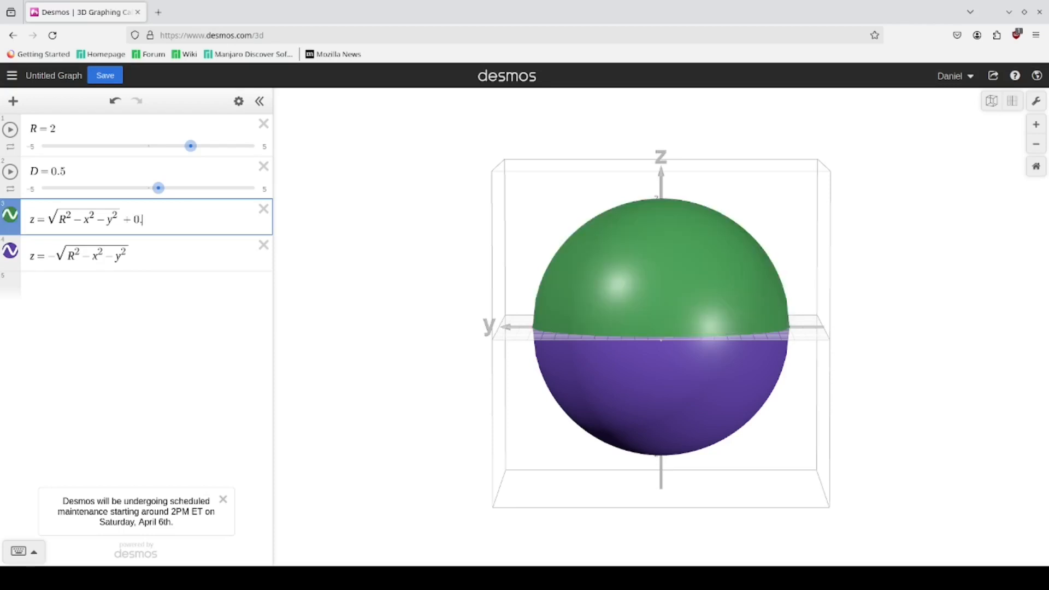
text(D/4)
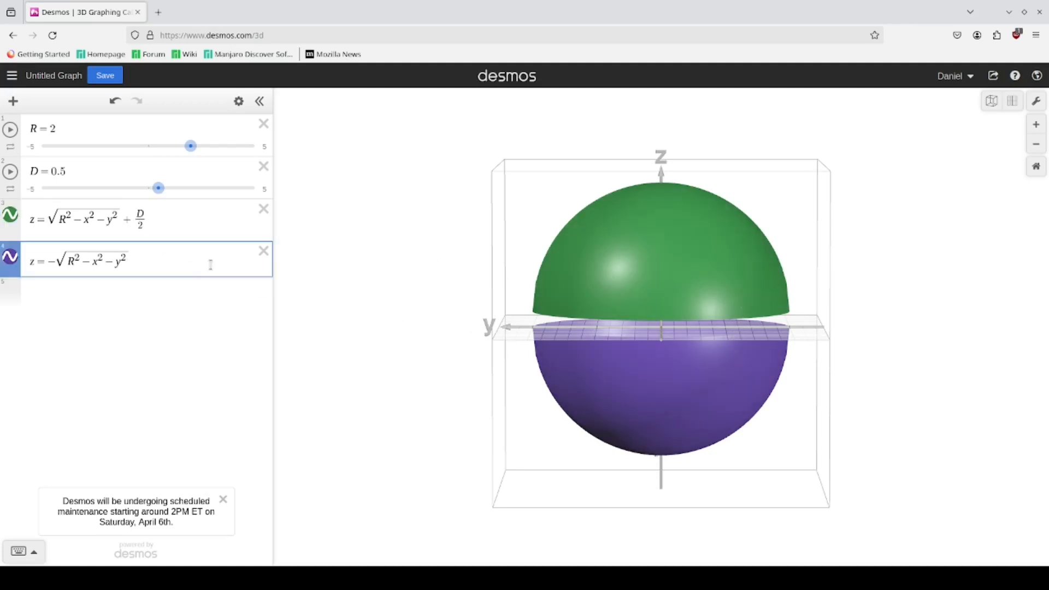
text(-D/2)
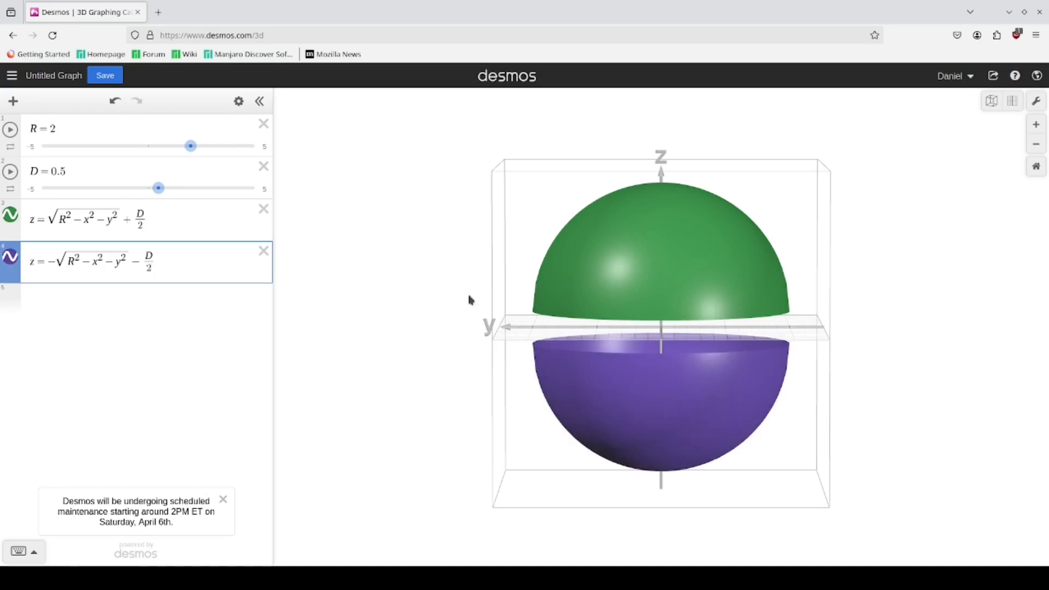
mouse_move(609, 316)
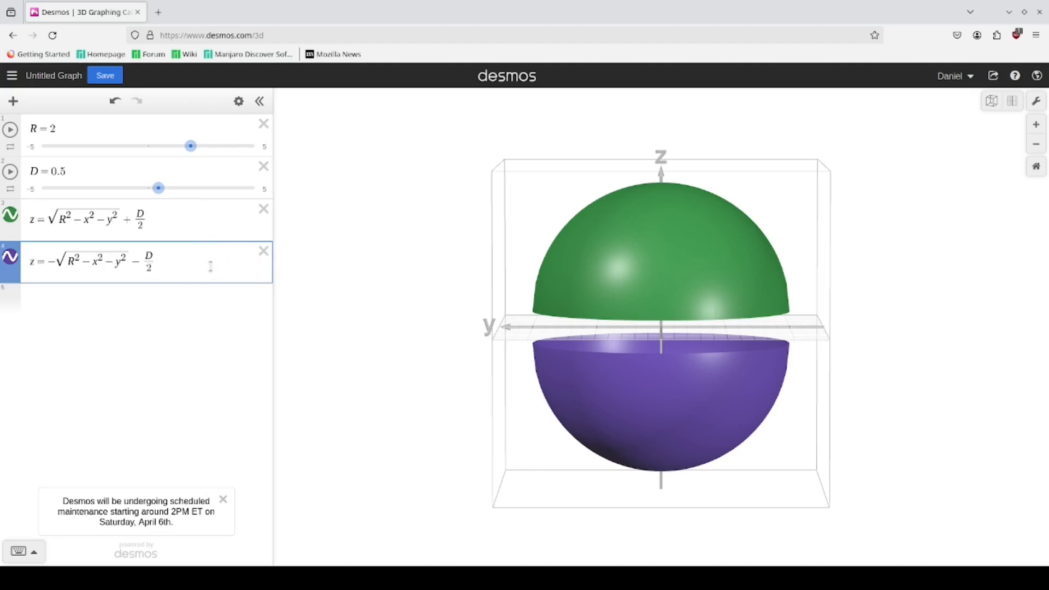
mouse_move(289, 283)
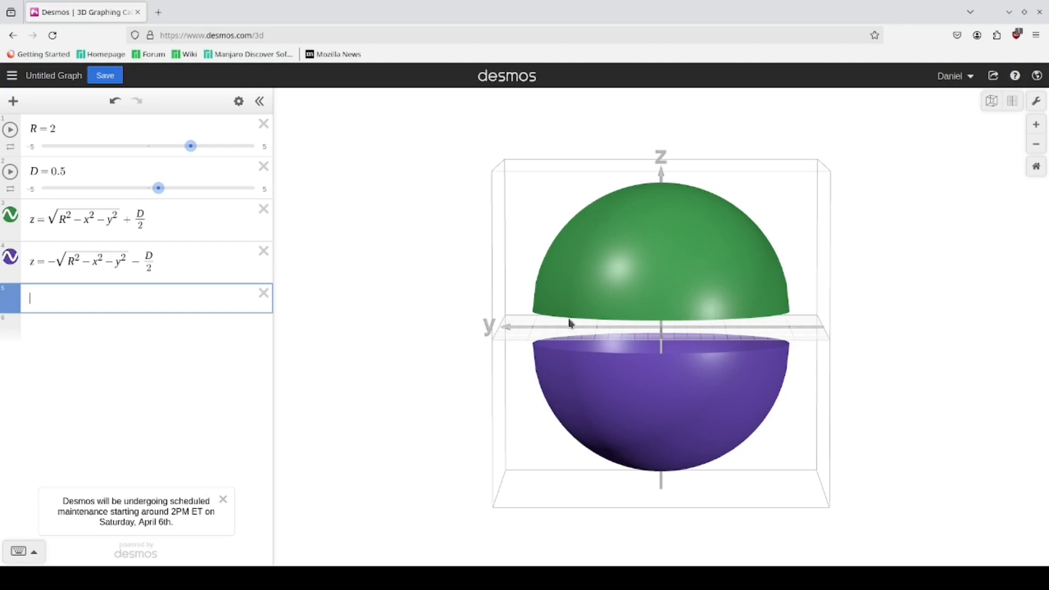
mouse_move(375, 372)
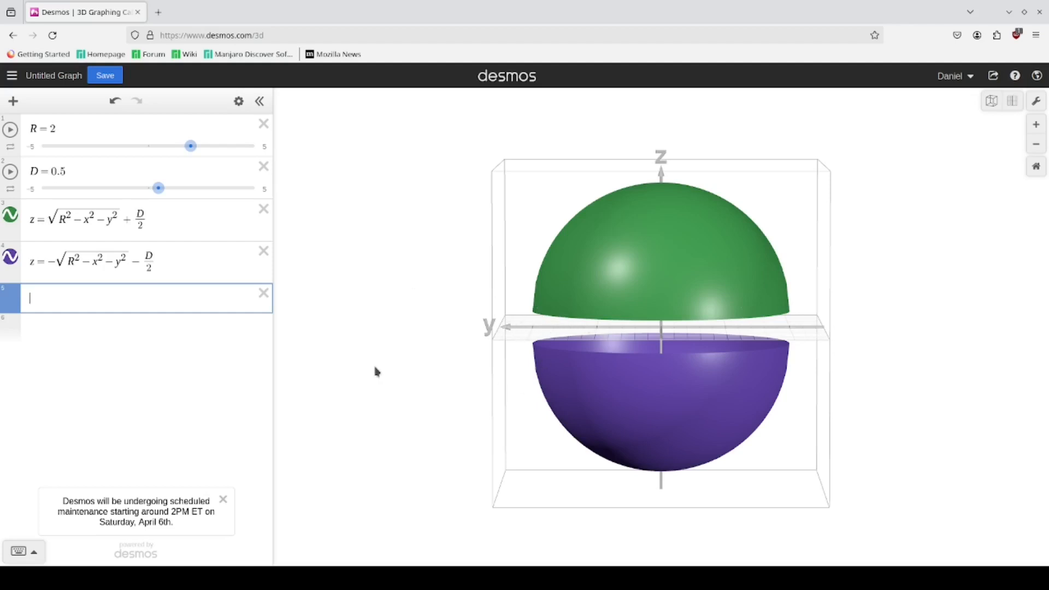
mouse_move(283, 348)
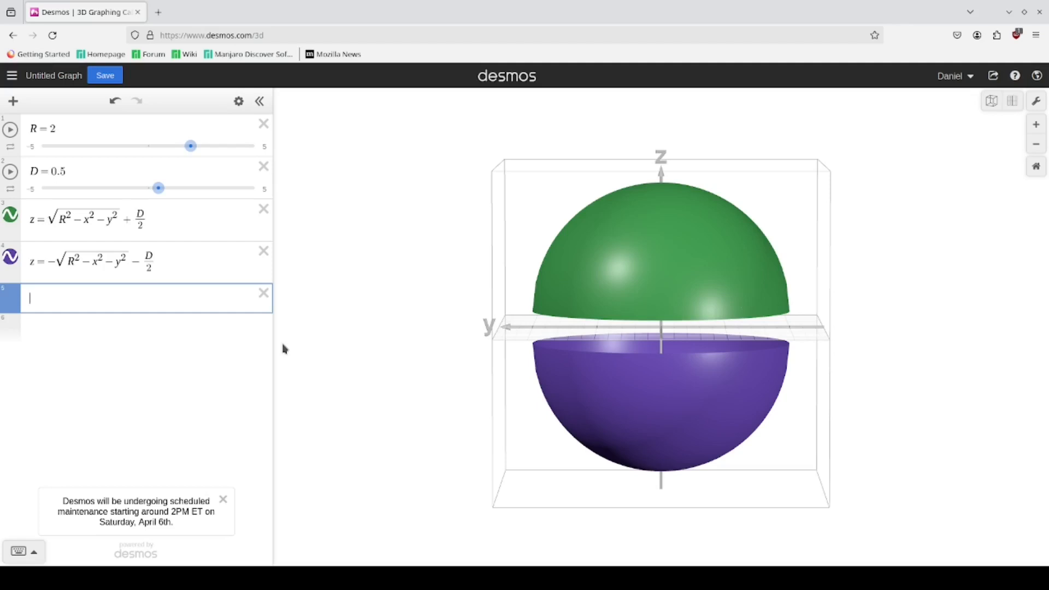
Enter the circle x² + y² = R² as a new expression
text(x^2 + y)
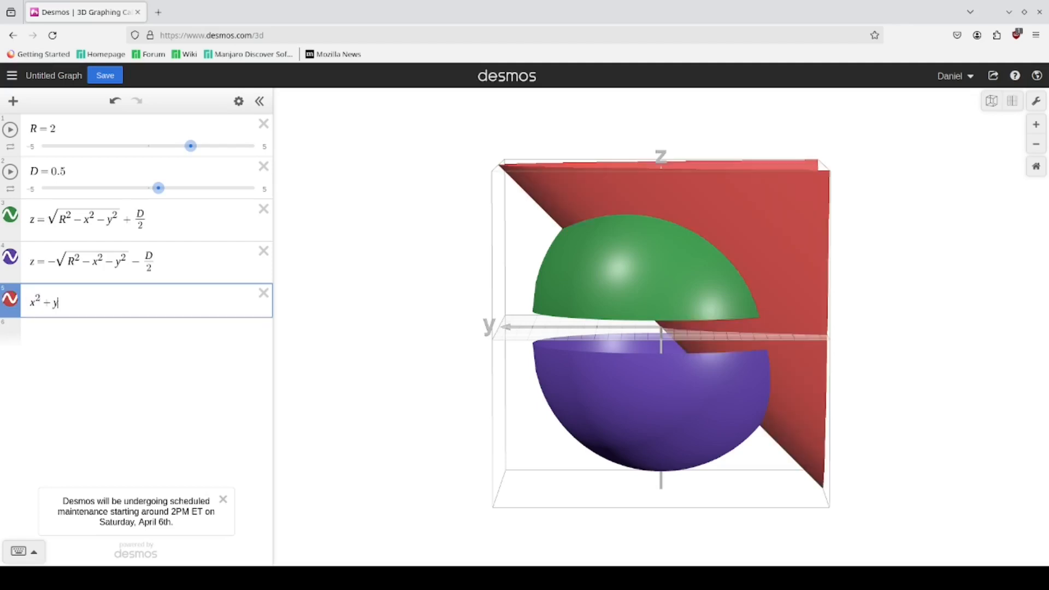
text(^2 =)
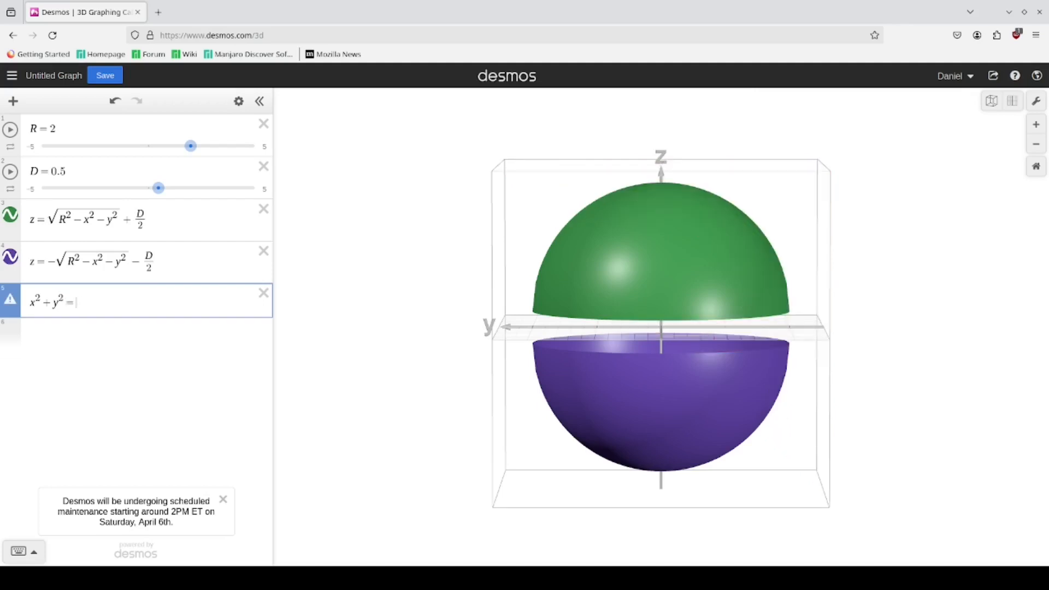
text(R^2)
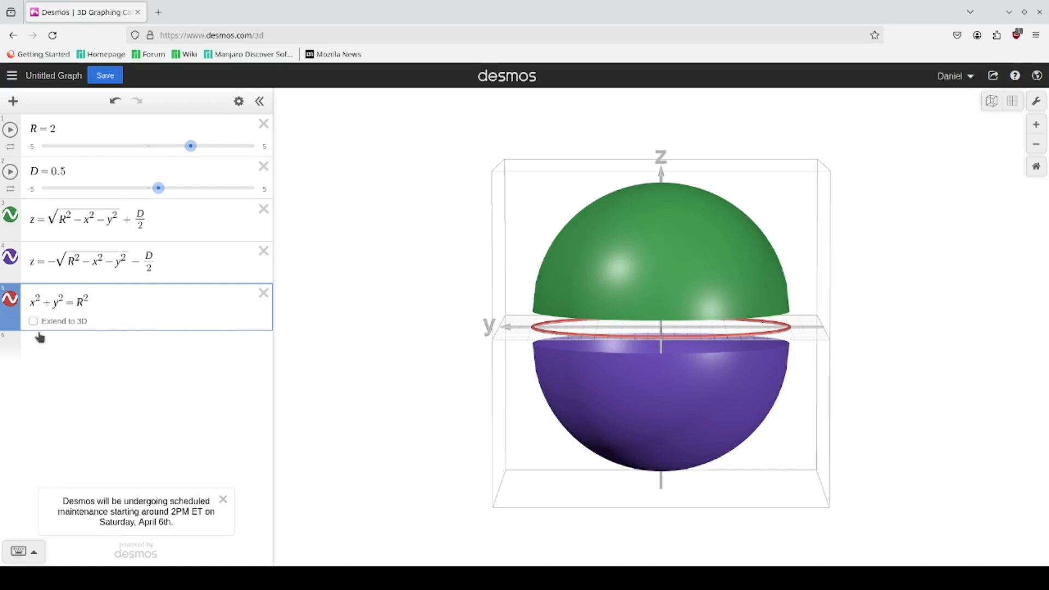
mouse_move(85, 319)
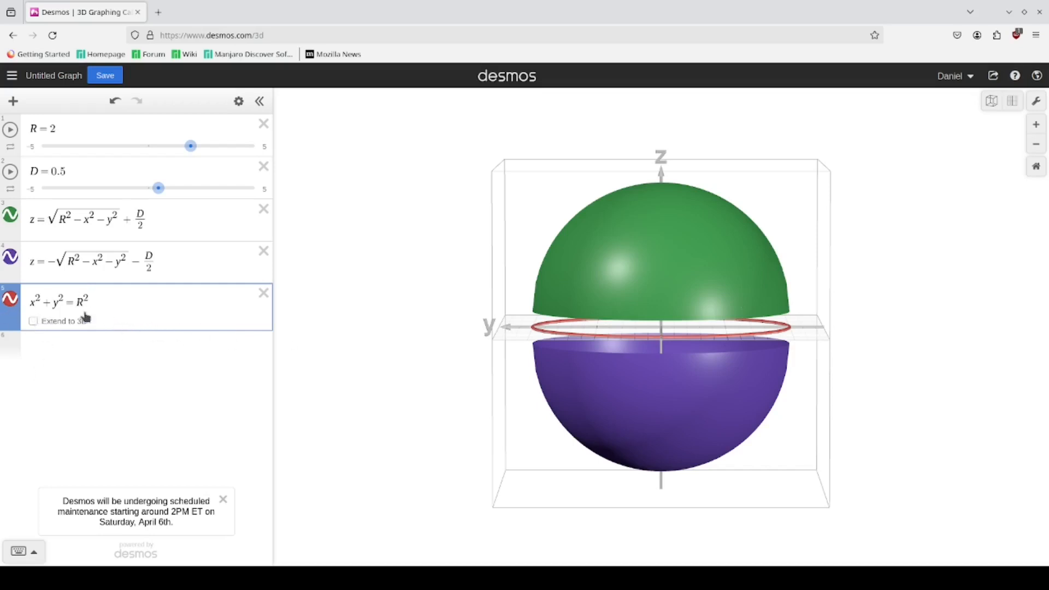
click(59, 301)
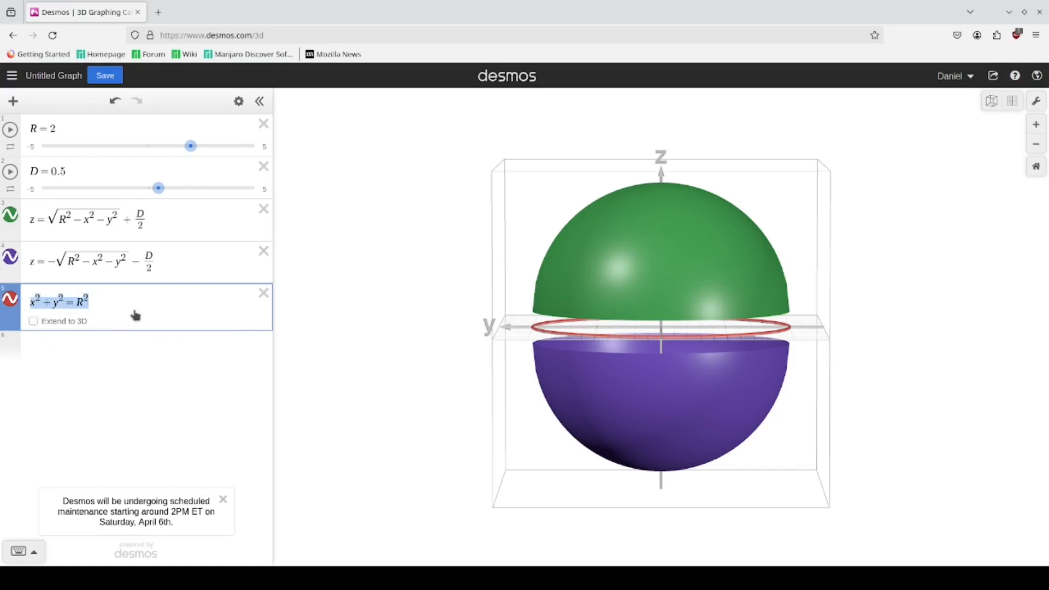
click(87, 301)
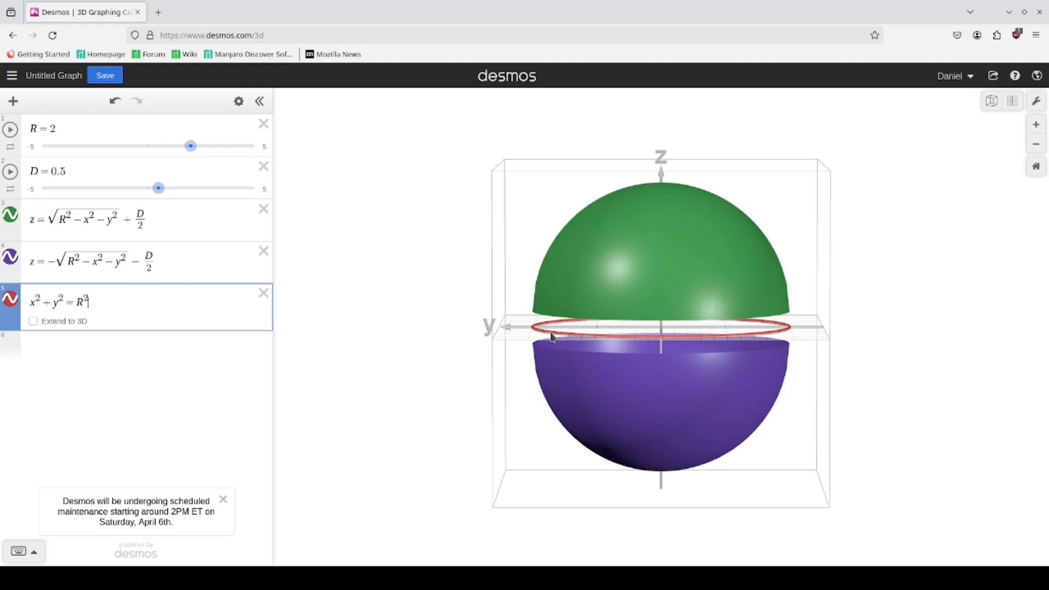
mouse_move(523, 333)
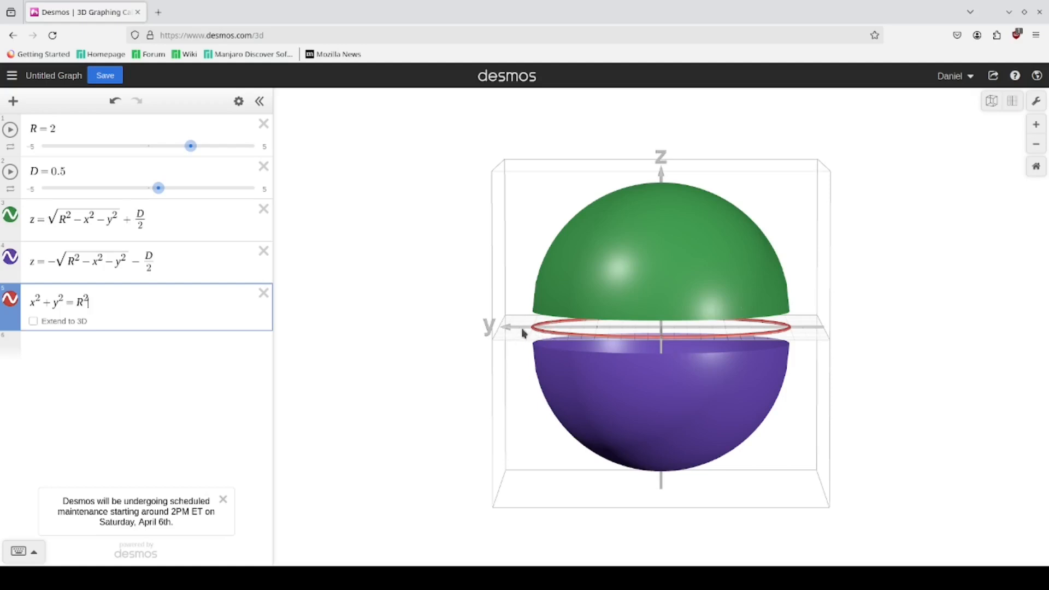
mouse_move(540, 232)
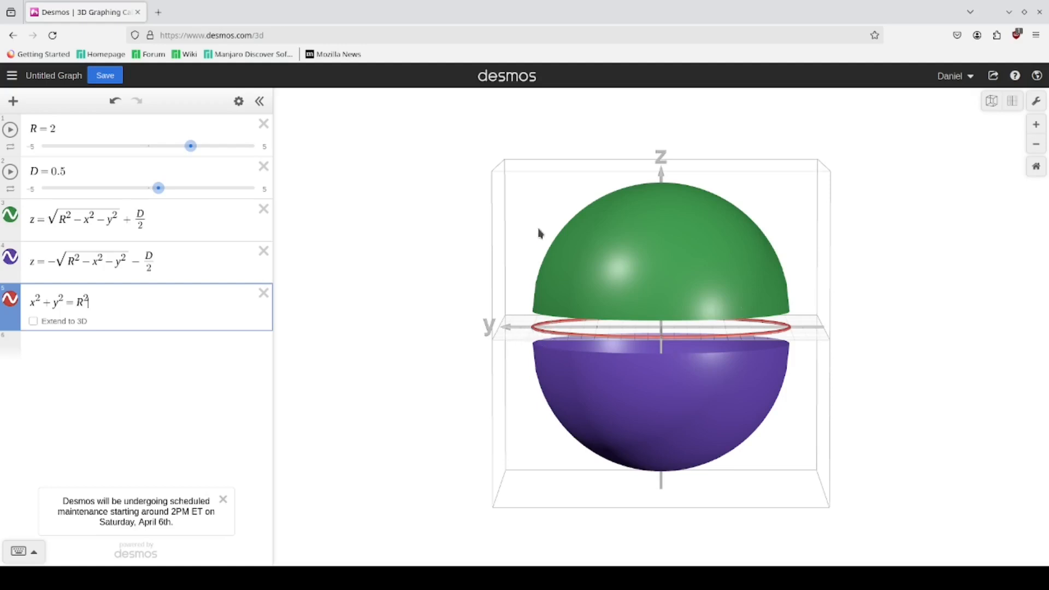
Restrict x² + y² = R² with {−D/2 ≤ z ≤ D/2} to form the band
click(32, 322)
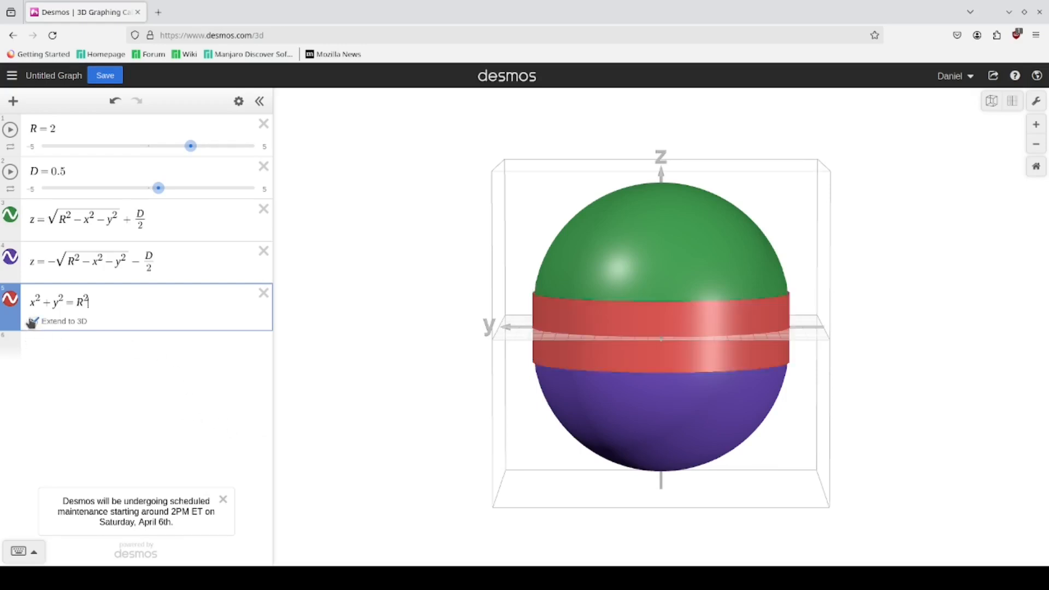
click(35, 321)
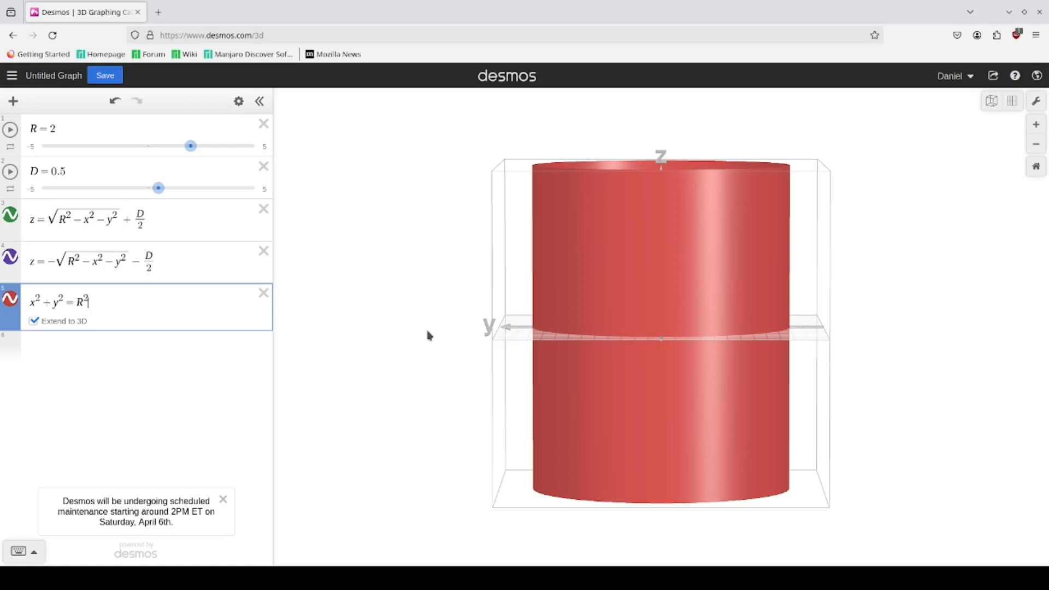
text({)
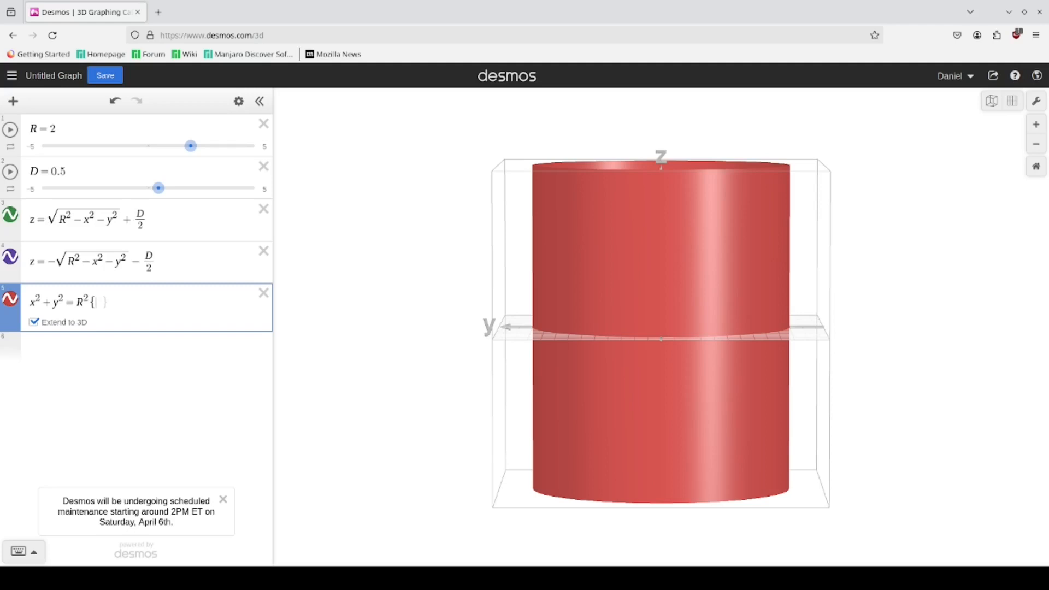
text(-D/2 <)
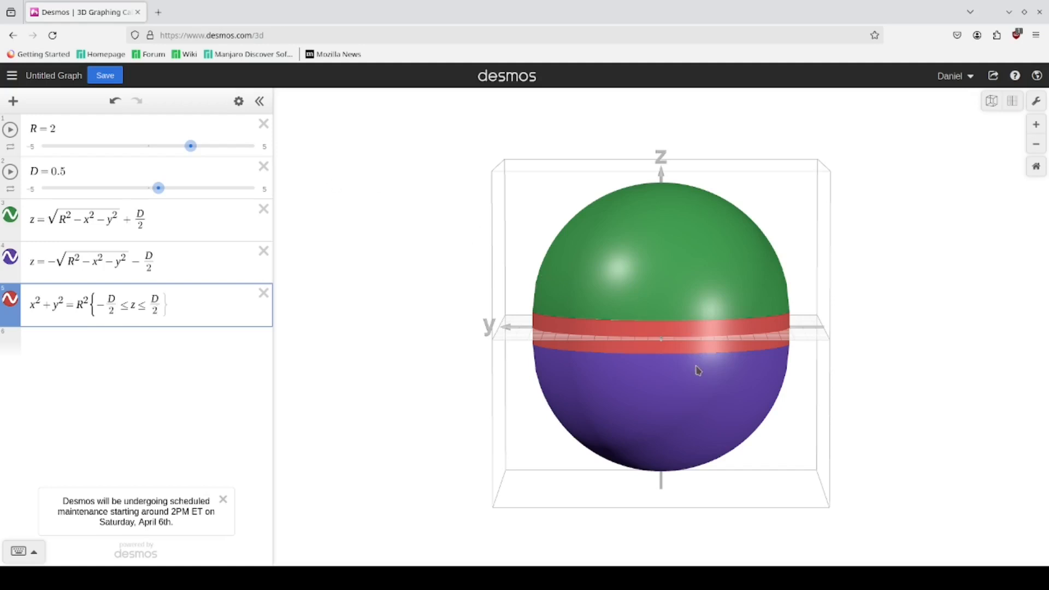
mouse_move(834, 396)
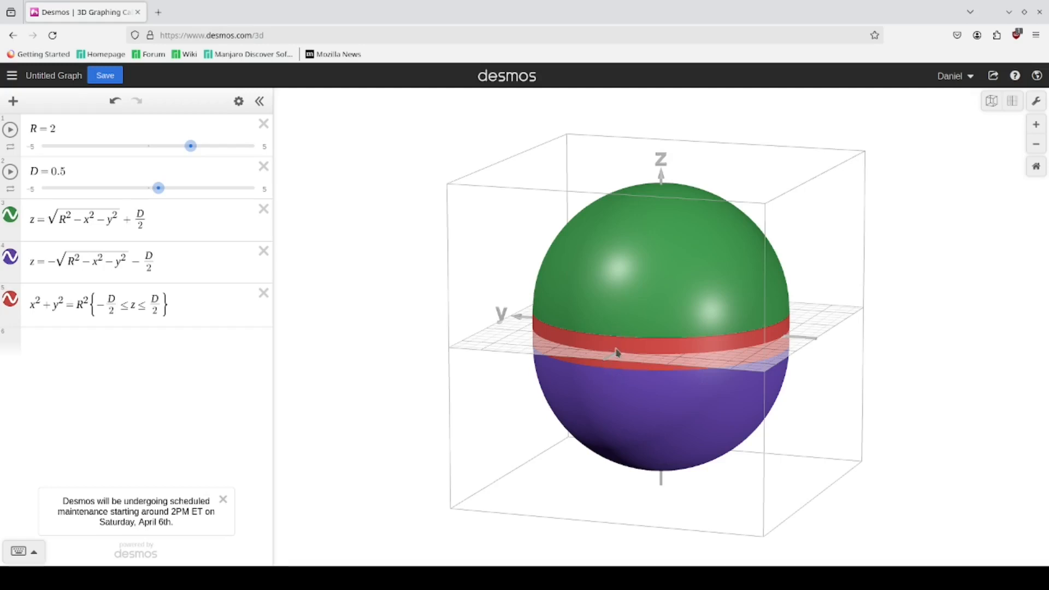
mouse_move(629, 378)
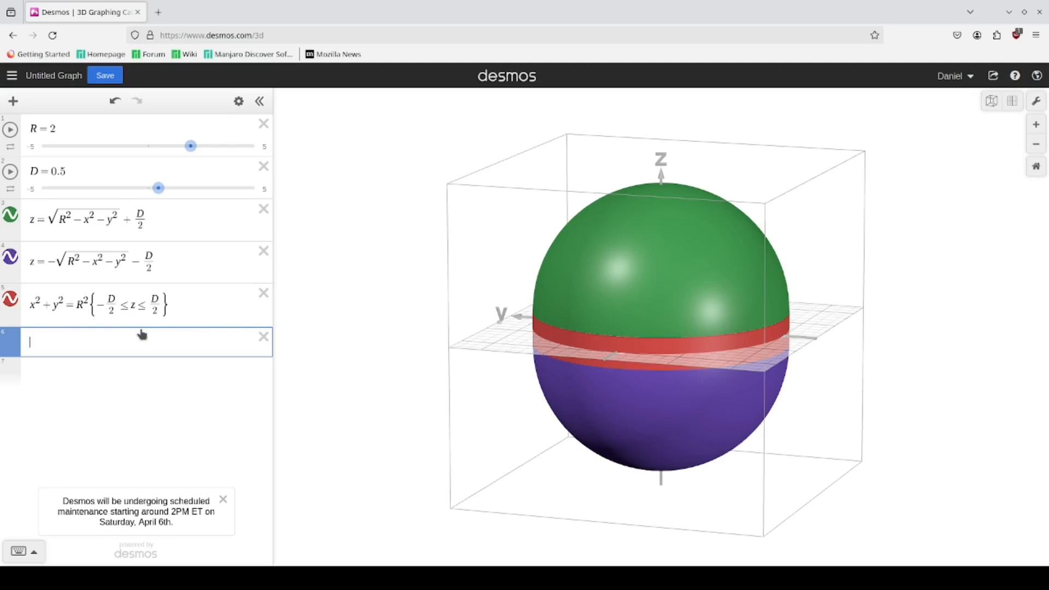
Enter the tube y² + z² = c² and add slider c = 0.7
text(y&2)
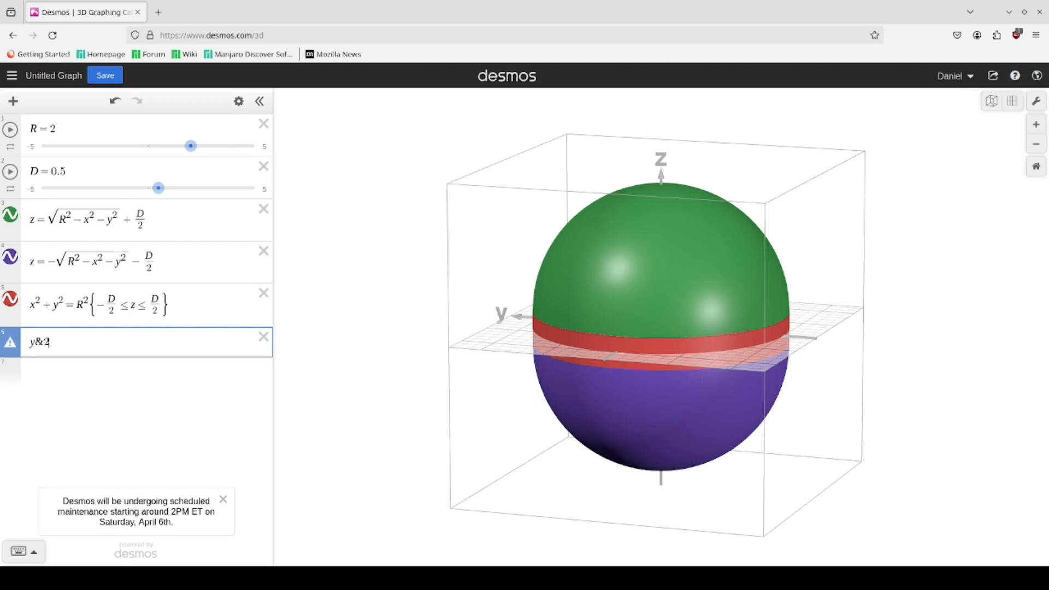
text(^2)
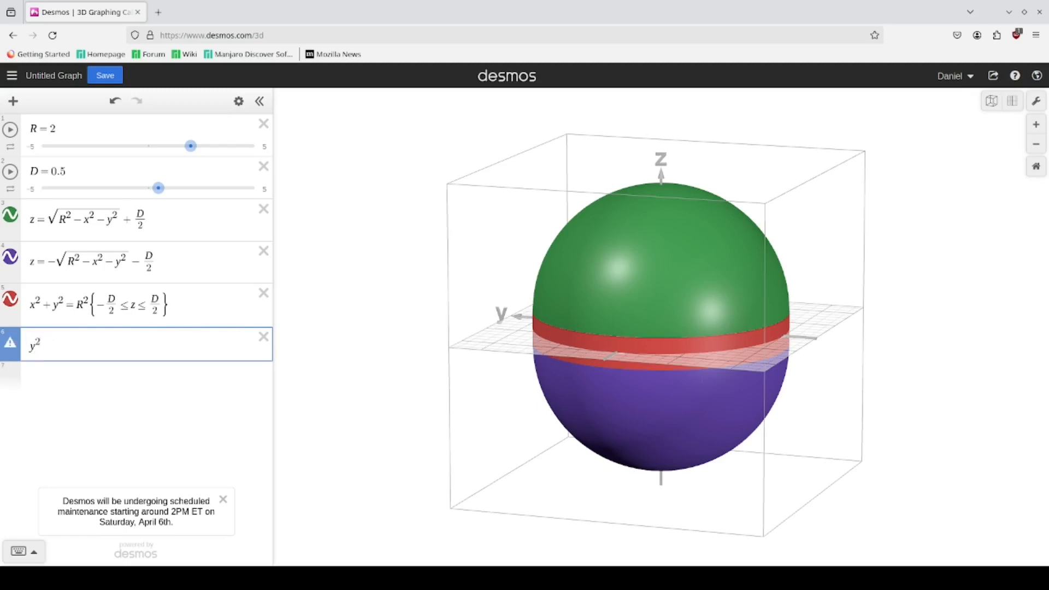
text(+z)
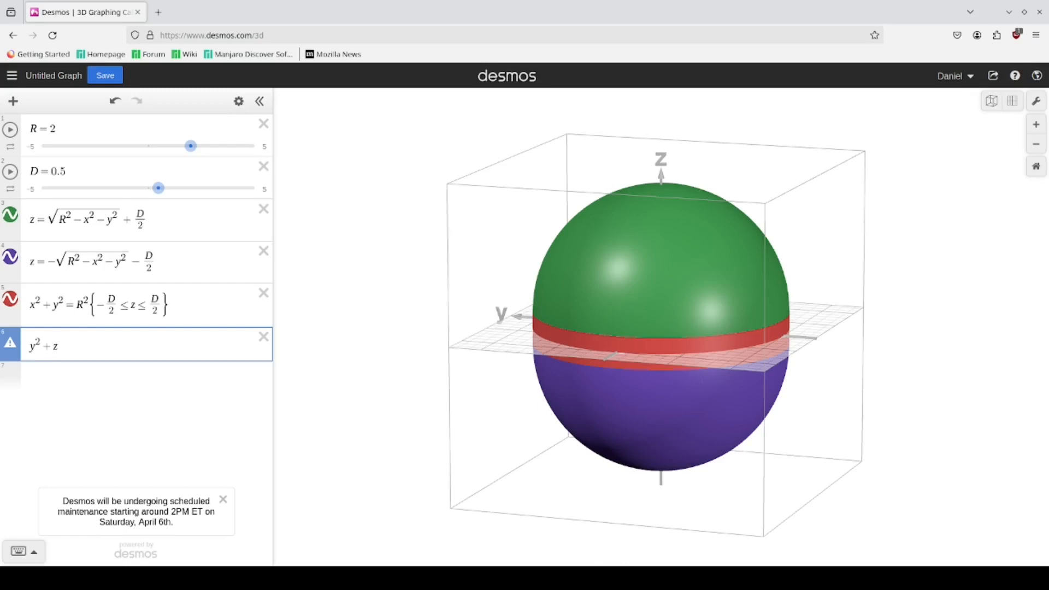
text(2=)
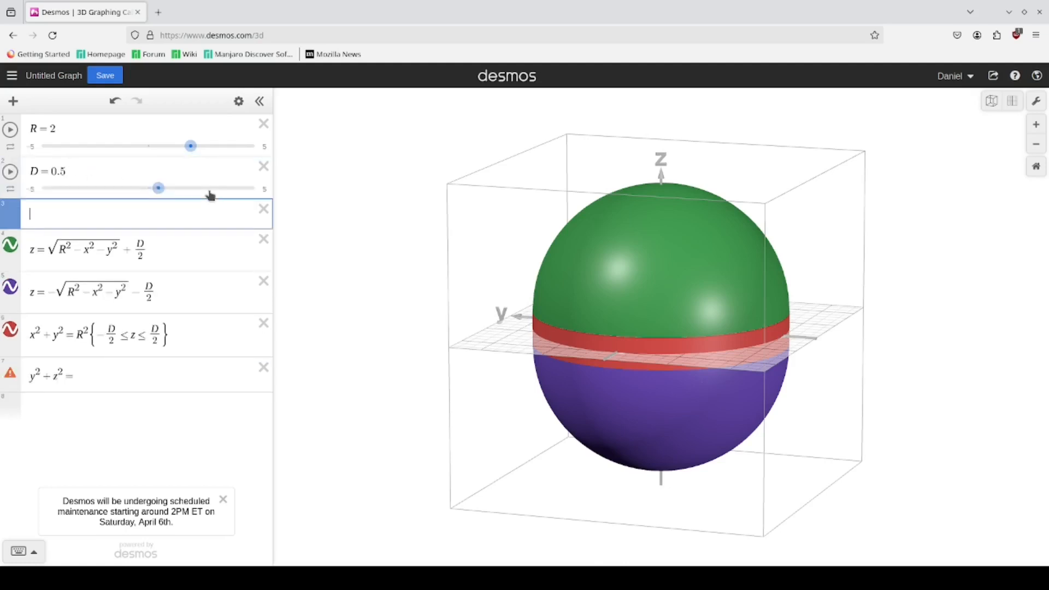
text(c)
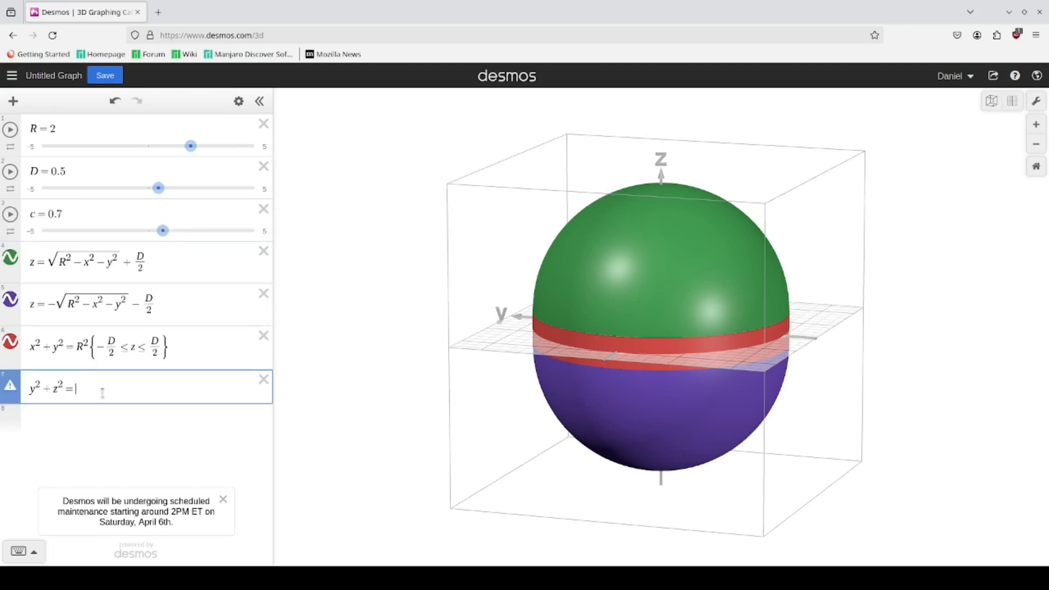
text(c^2)
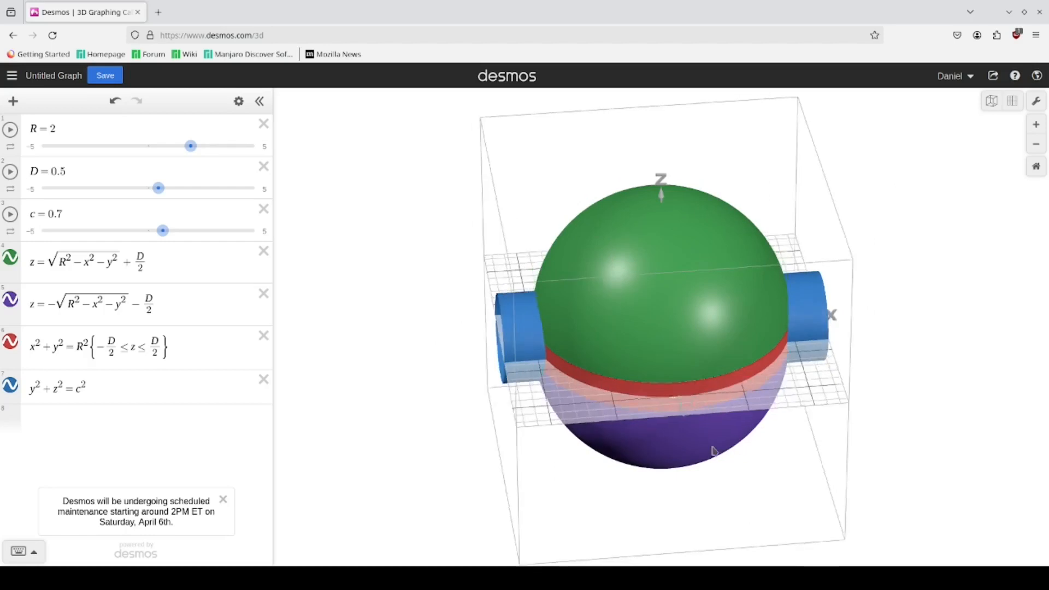
Change the tube equation to x² + z² = c², orbiting to check its direction
drag(712, 452, 853, 343)
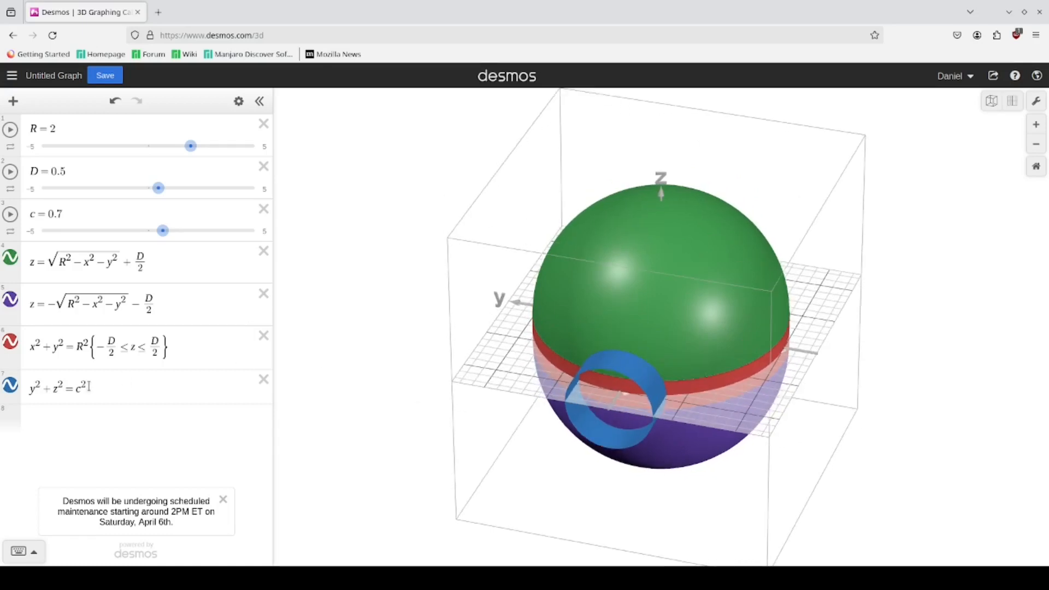
click(60, 387)
text(x)
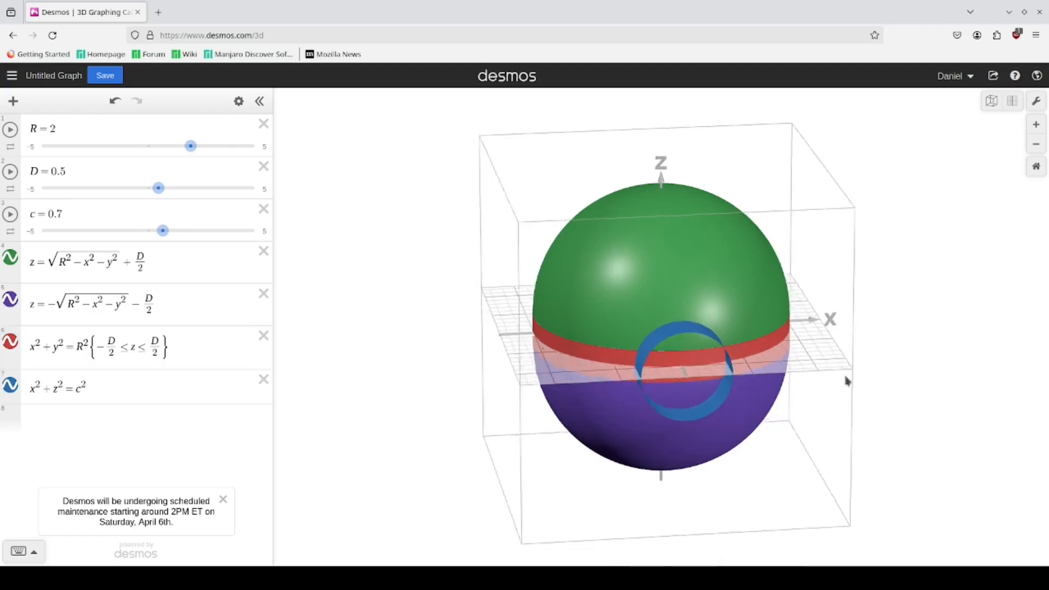
drag(846, 381, 568, 387)
text(≤)
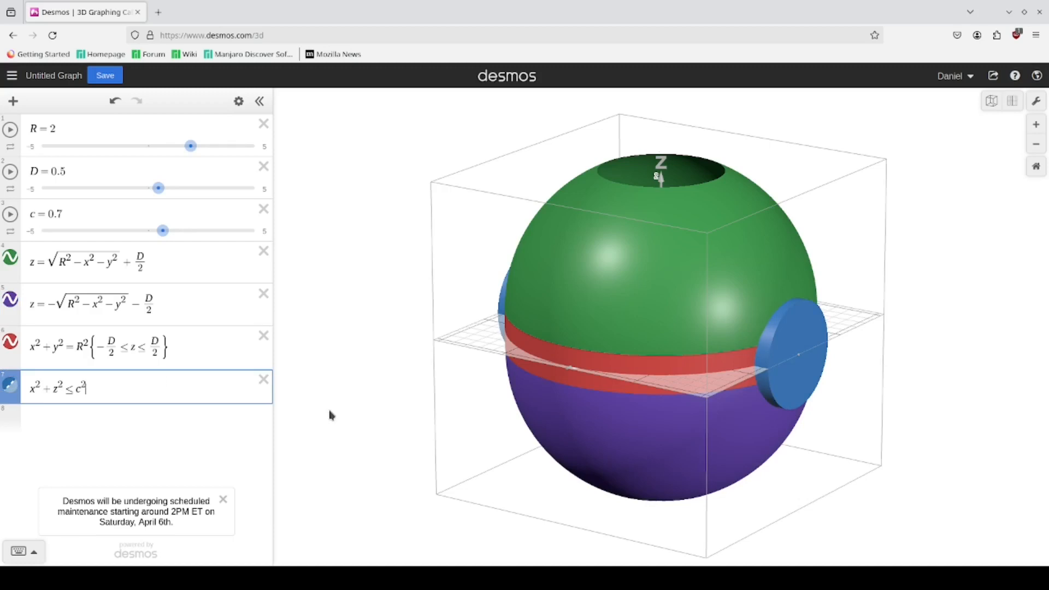
mouse_move(466, 319)
text({)
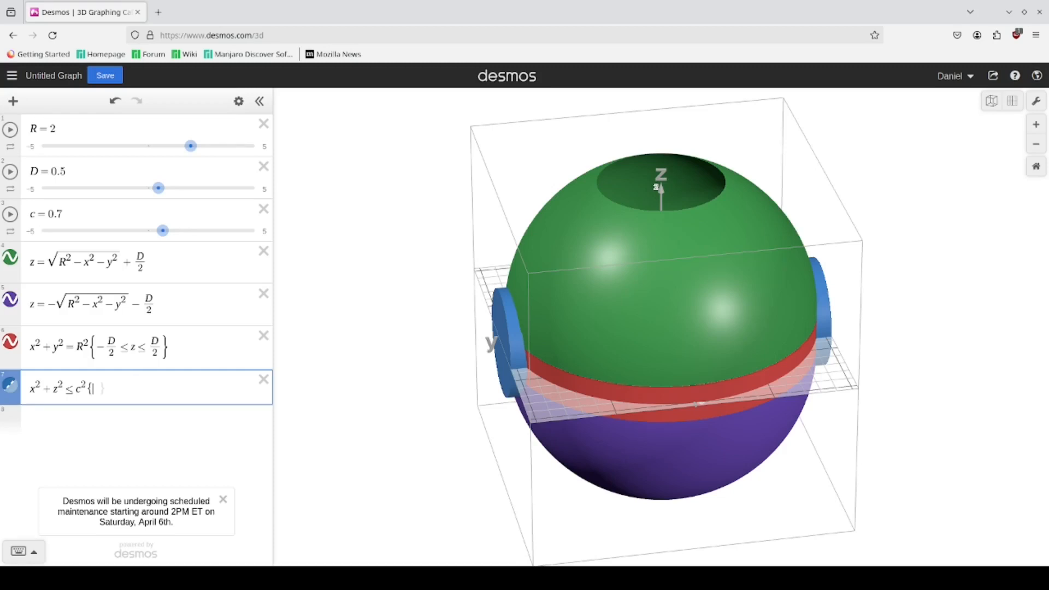
Make the rod x² + z² ≤ c² restricted to 0 ≤ y ≤ R
text(0<)
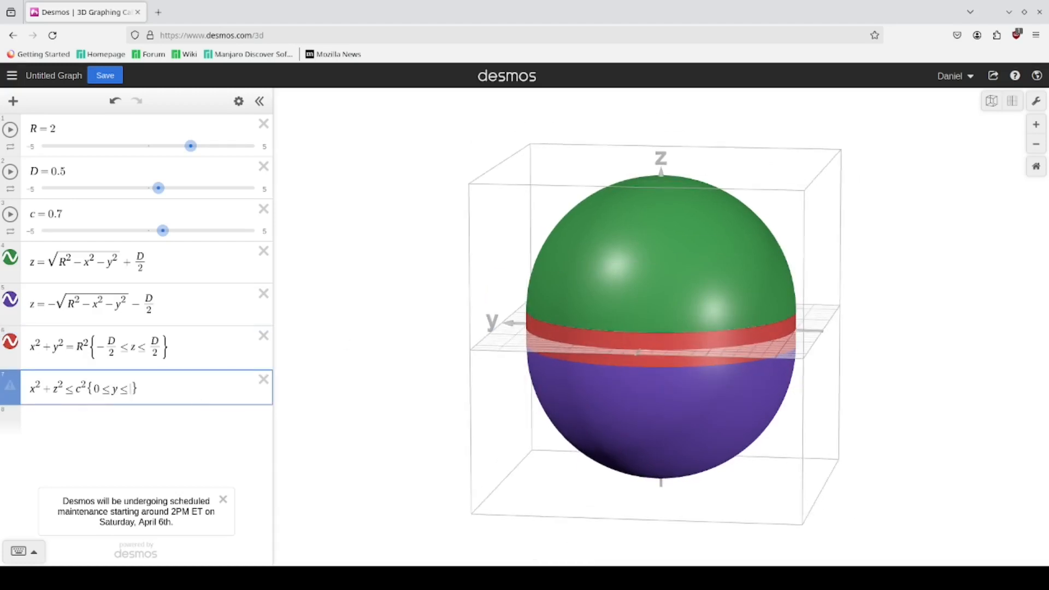
text(R)
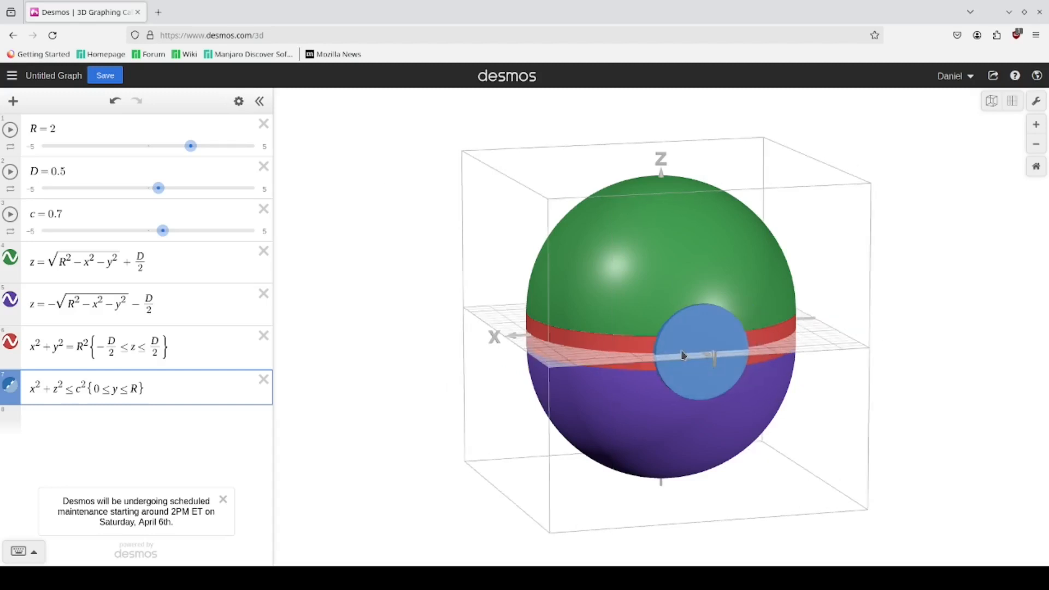
click(239, 102)
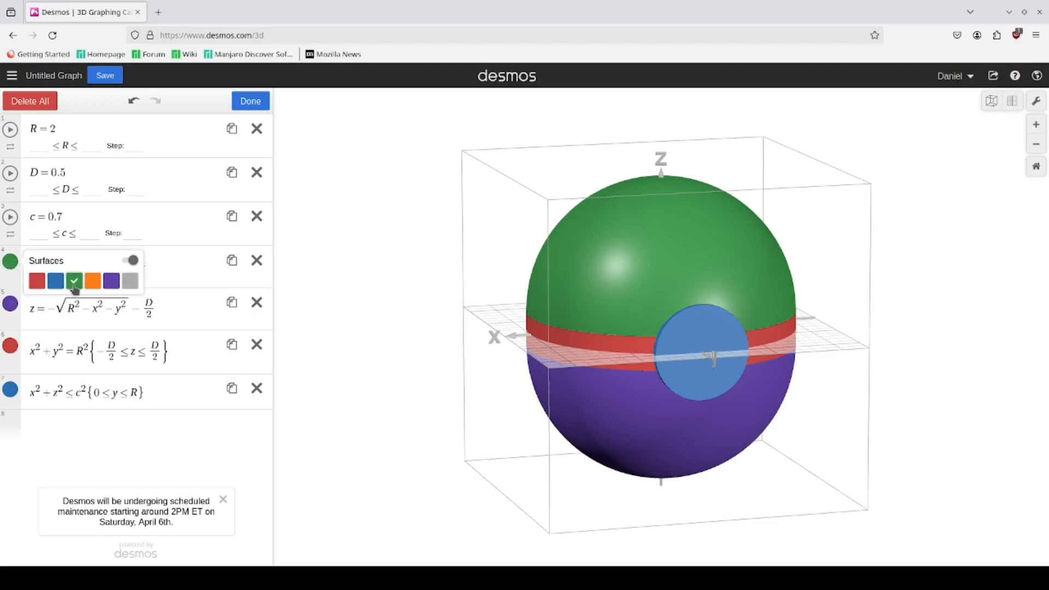
Colour the top hemisphere red, the bottom hemisphere blue, and the band gray
click(37, 281)
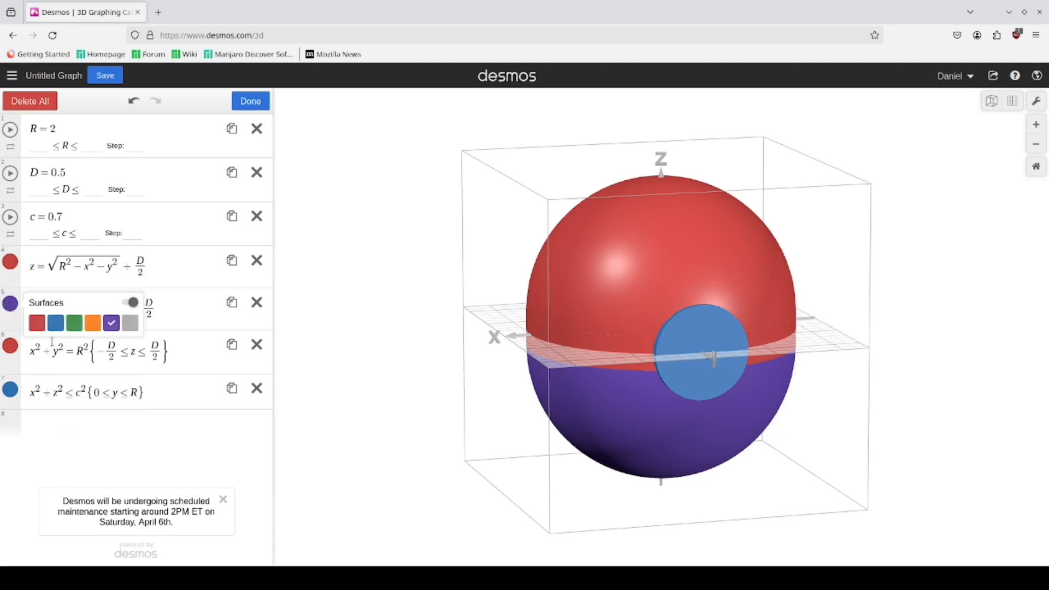
click(56, 323)
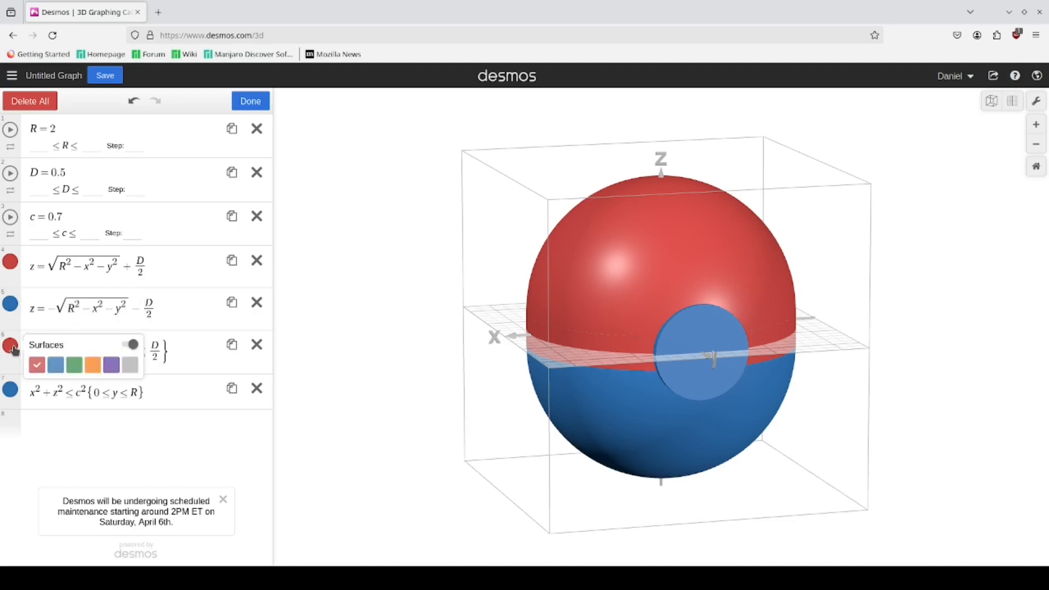
click(250, 101)
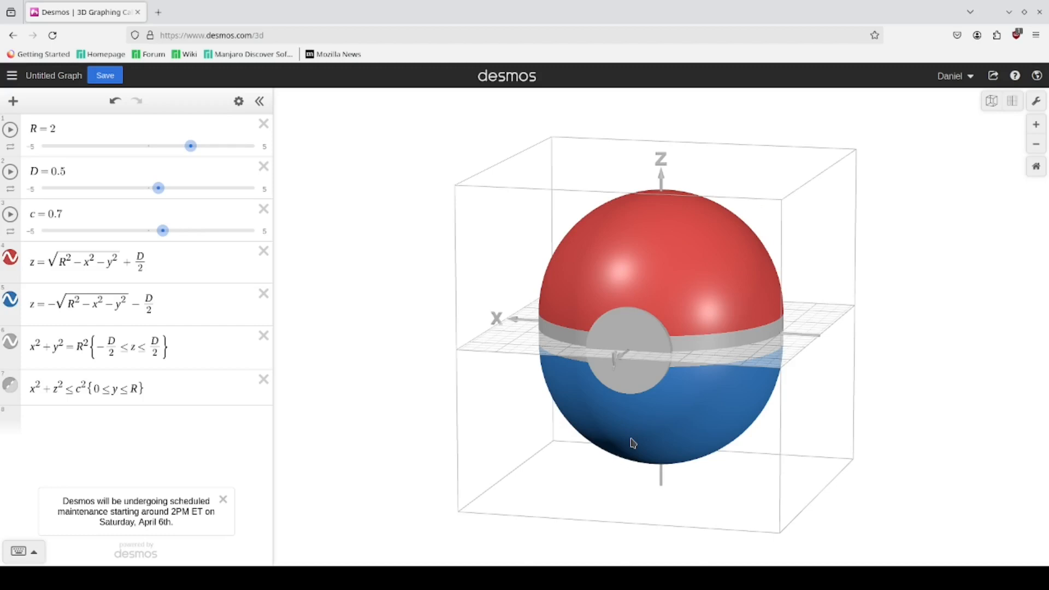
mouse_move(512, 441)
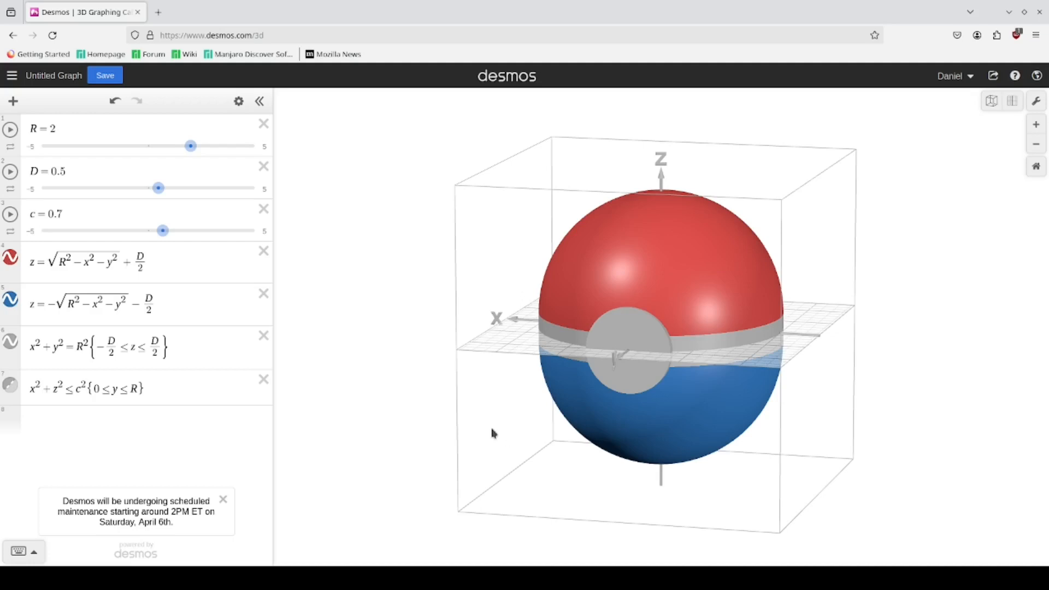
mouse_move(474, 480)
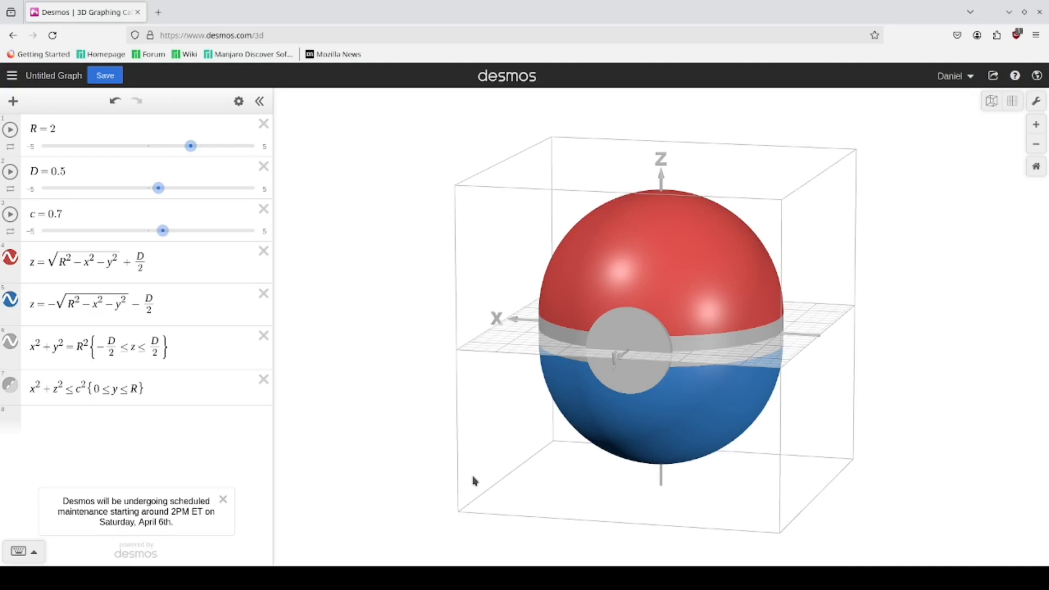